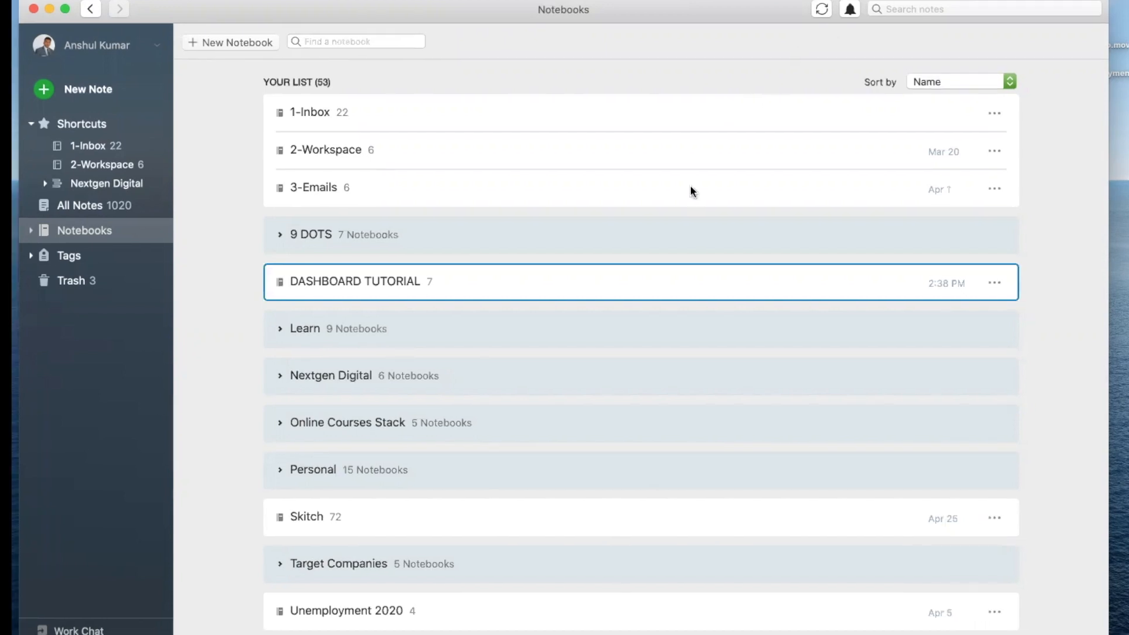
{"action": "mouse_move", "coordinate": [400, 289]}
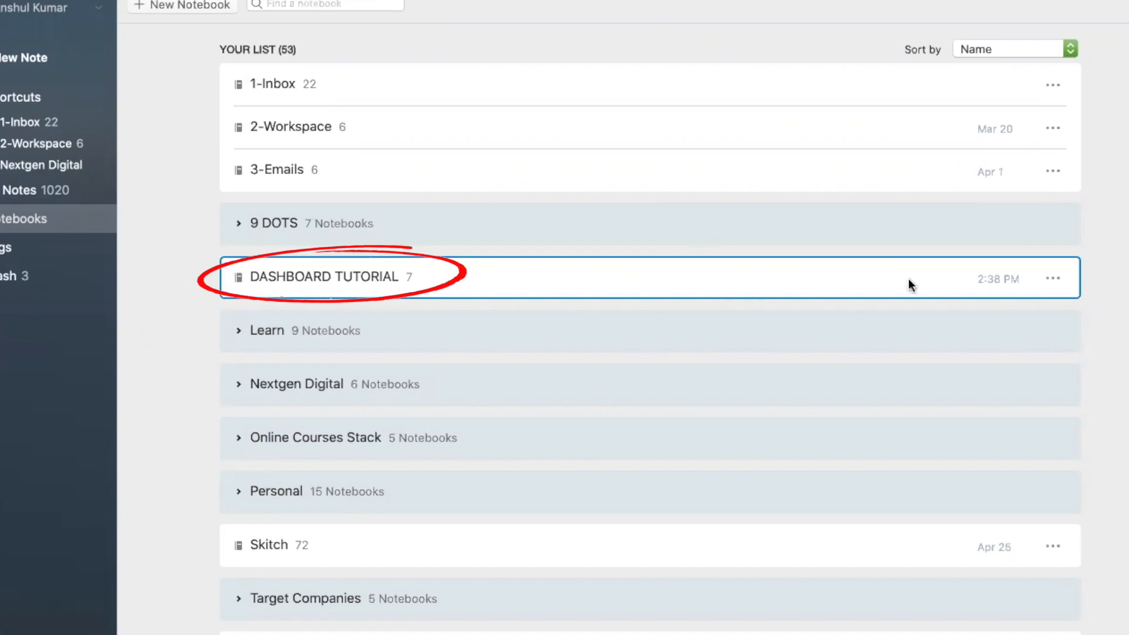
Add the DASHBOARD TUTORIAL notebook to Shortcuts from its ••• options menu
{"action": "left_click", "coordinate": [1052, 280]}
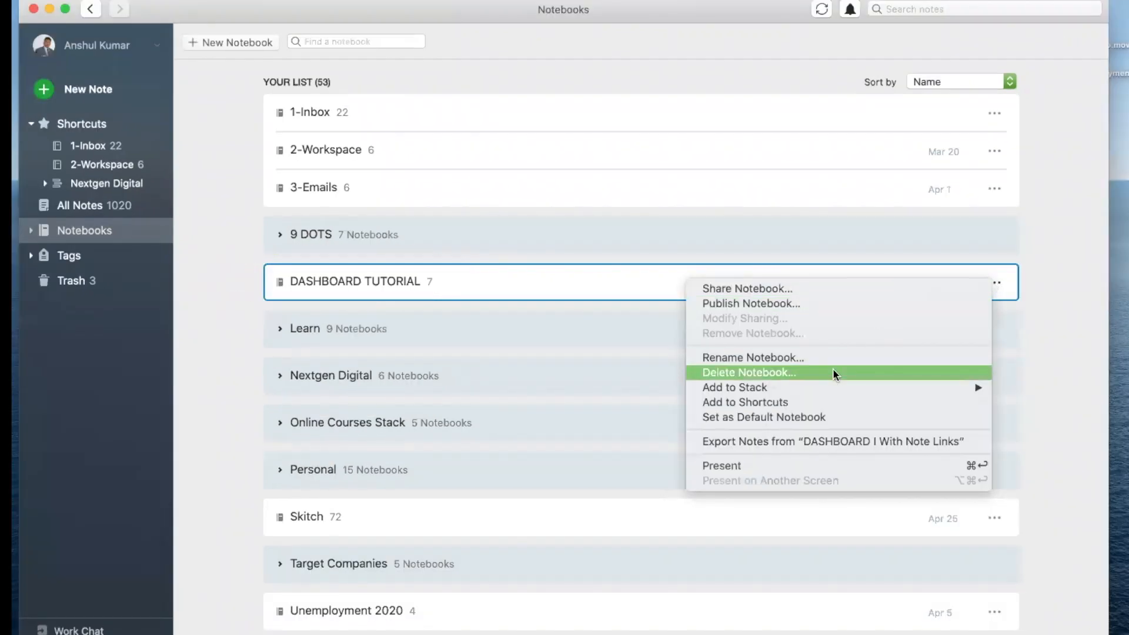
{"action": "left_click", "coordinate": [745, 402]}
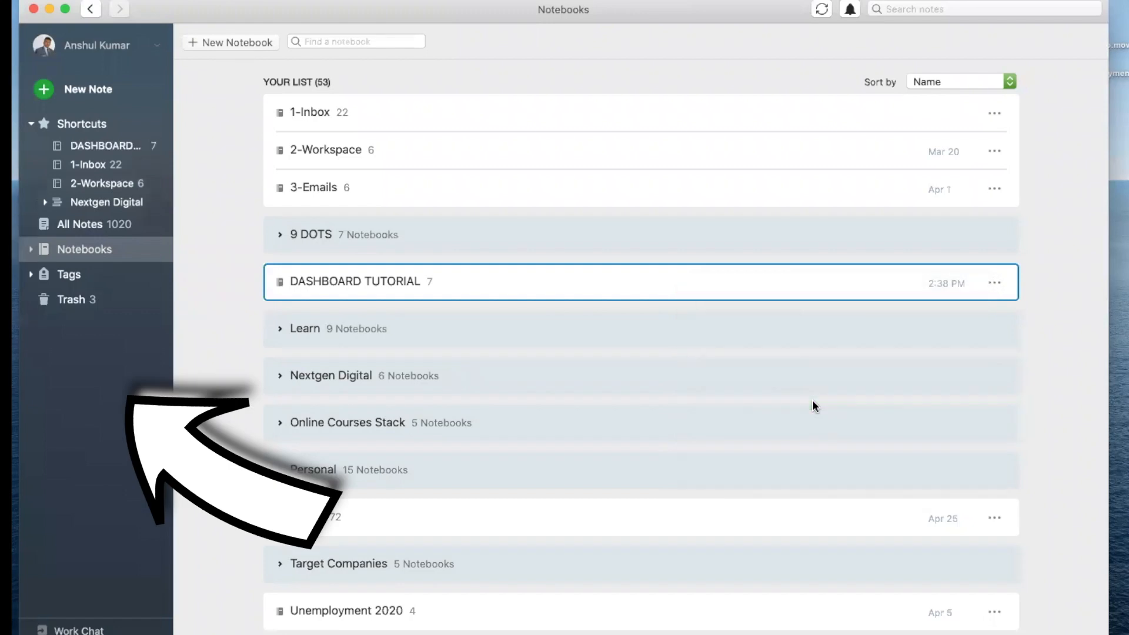
{"action": "mouse_move", "coordinate": [171, 163]}
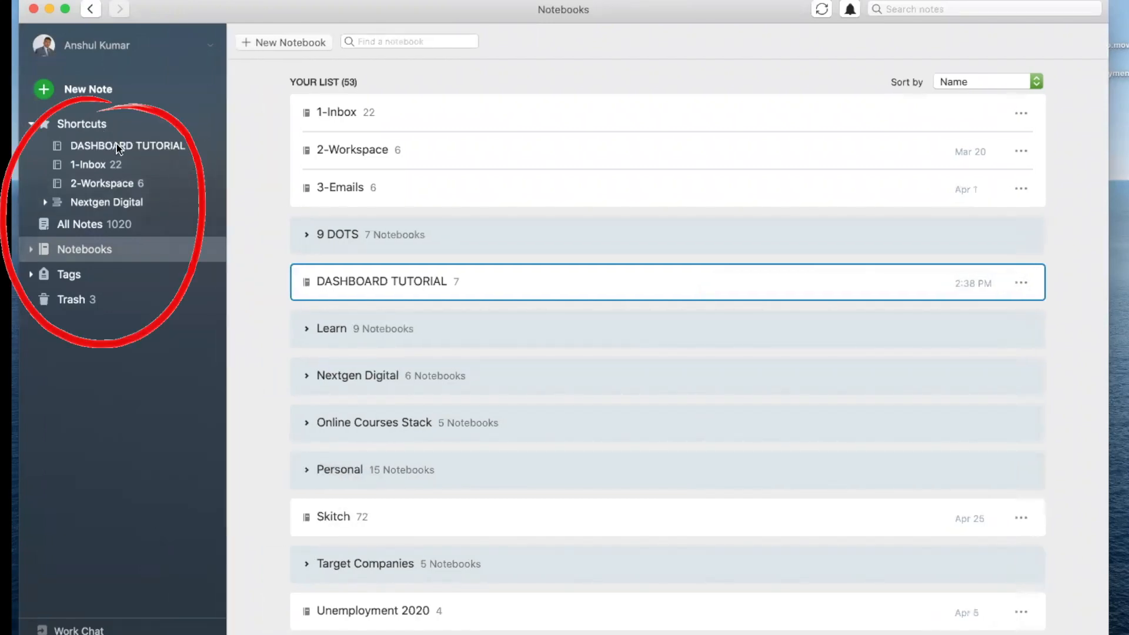
{"action": "mouse_move", "coordinate": [128, 145]}
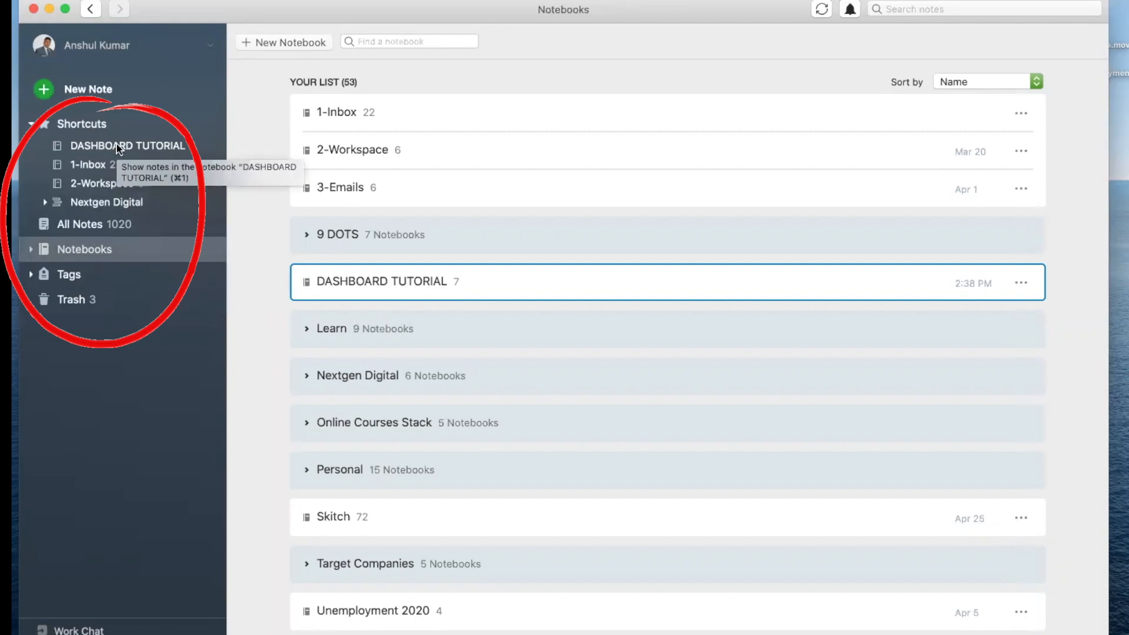
Open the DASHBOARD TUTORIAL shortcut and view the Create an Ergonomic Work Space note
{"action": "left_click", "coordinate": [128, 145]}
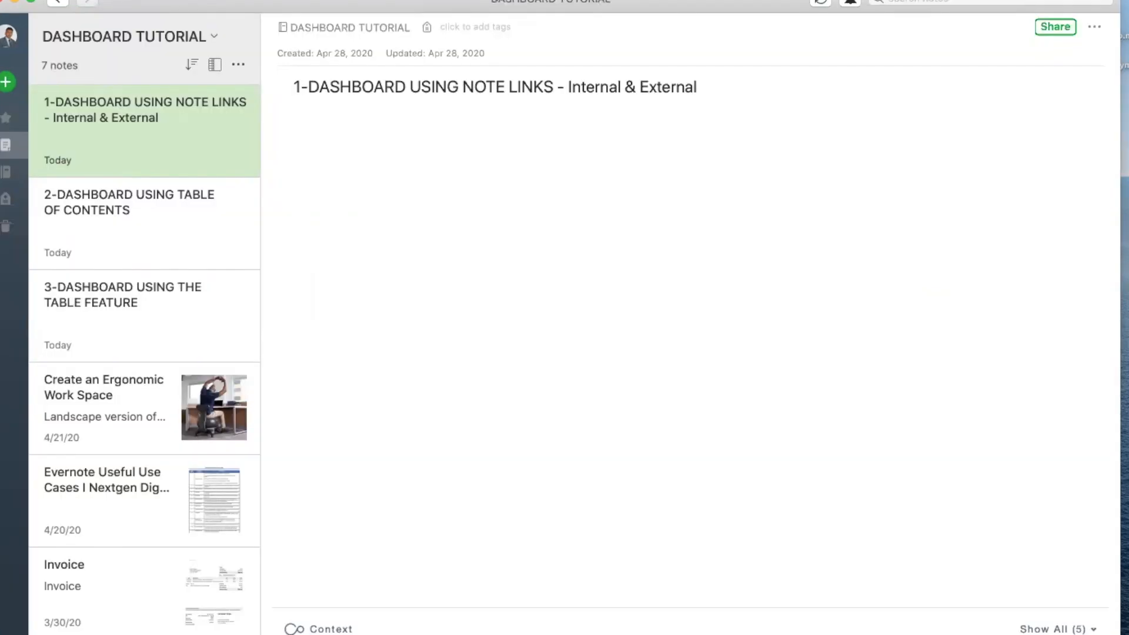
{"action": "mouse_move", "coordinate": [237, 224]}
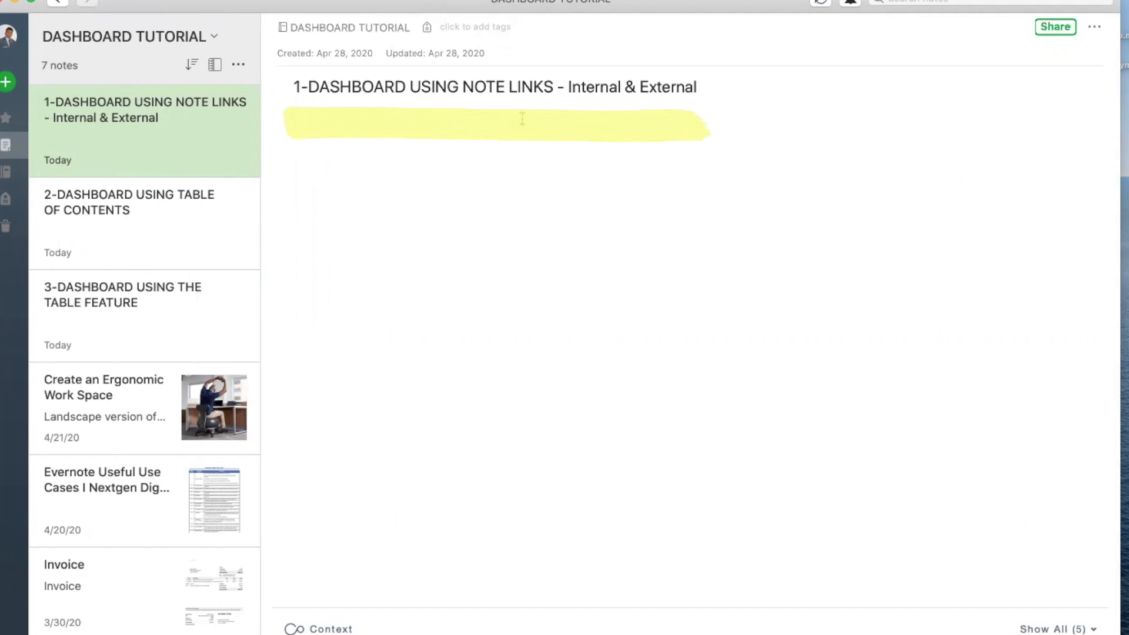
{"action": "scroll", "scroll_direction": "down", "scroll_amount": 3}
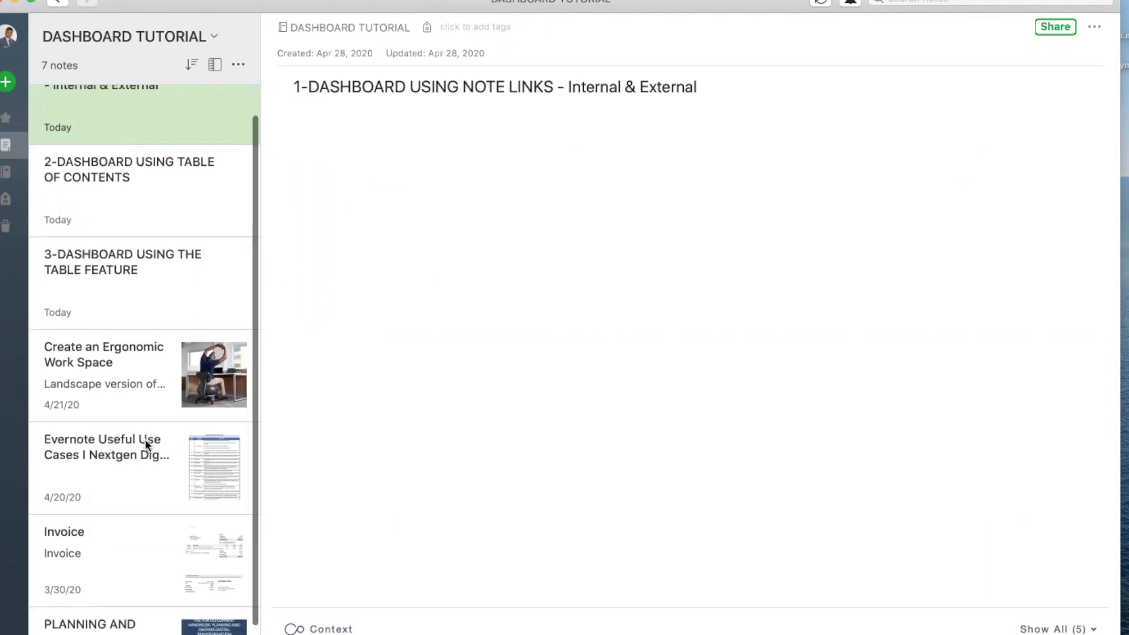
{"action": "scroll", "scroll_direction": "down", "scroll_amount": 3}
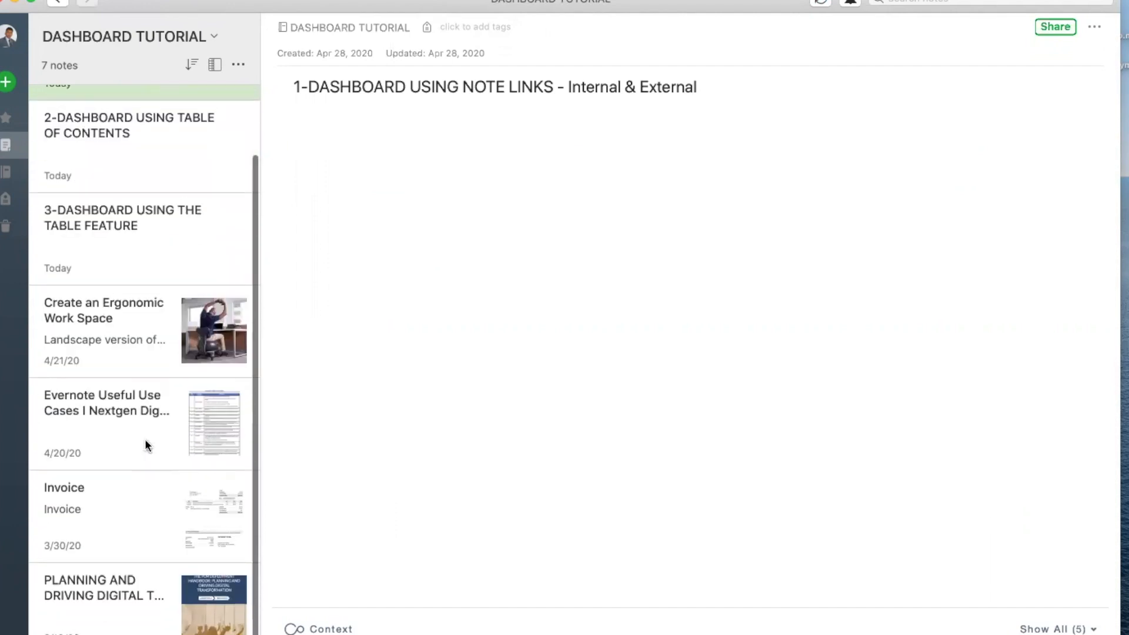
{"action": "left_click", "coordinate": [109, 328]}
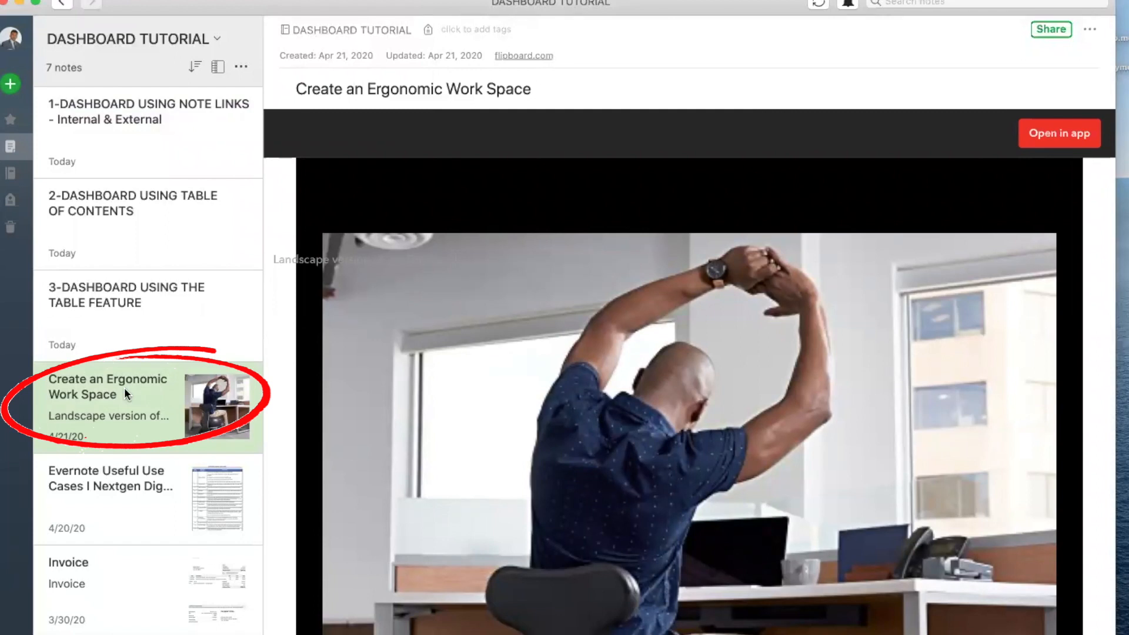
{"action": "mouse_move", "coordinate": [157, 400]}
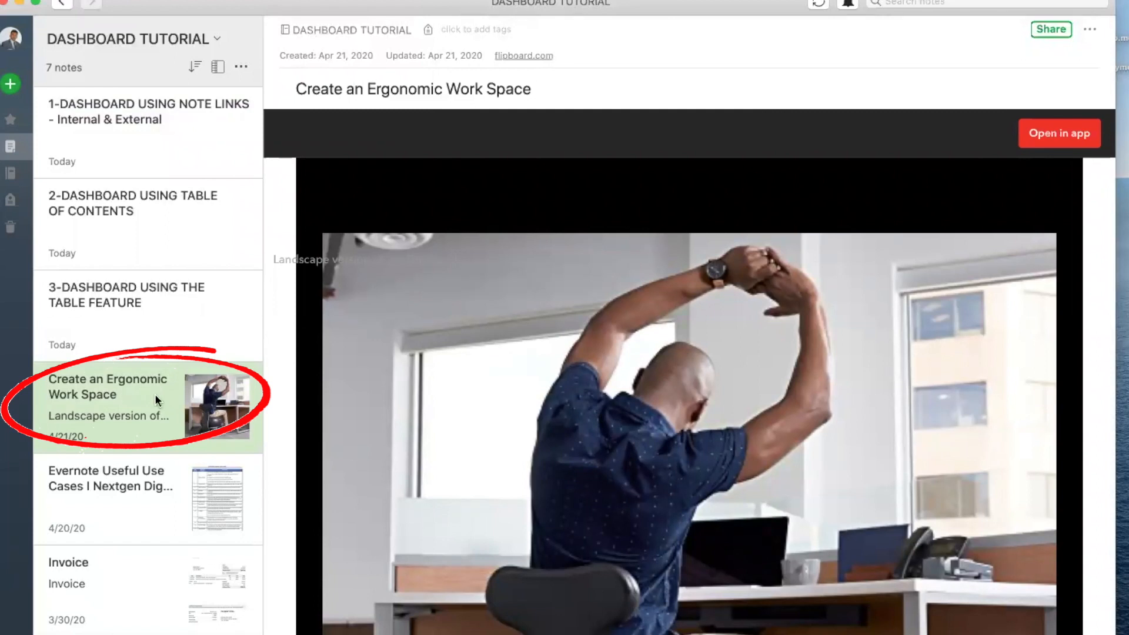
Copy the note link of the Create an Ergonomic Work Space note
{"action": "scroll", "scroll_direction": "down", "scroll_amount": 3}
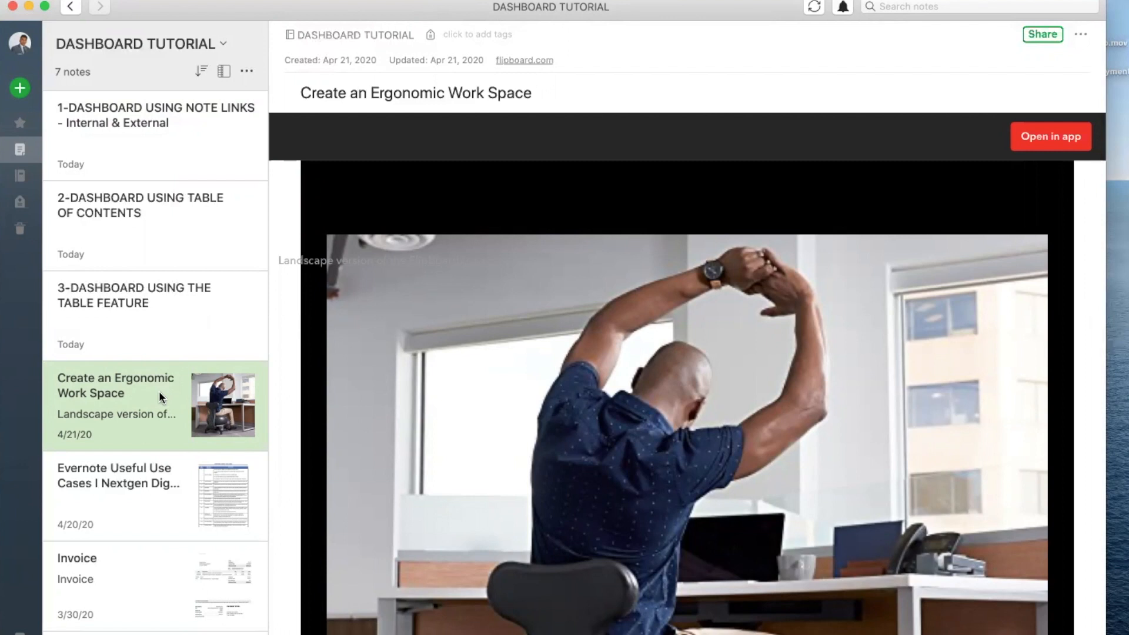
{"action": "right_click", "coordinate": [116, 403]}
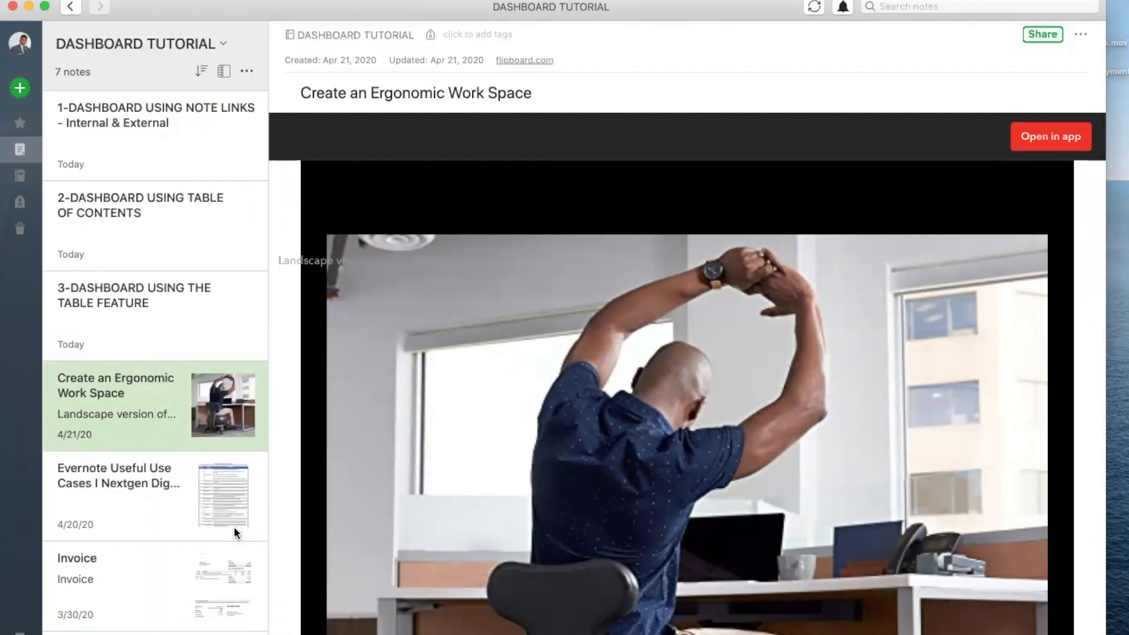
{"action": "left_click", "coordinate": [155, 115]}
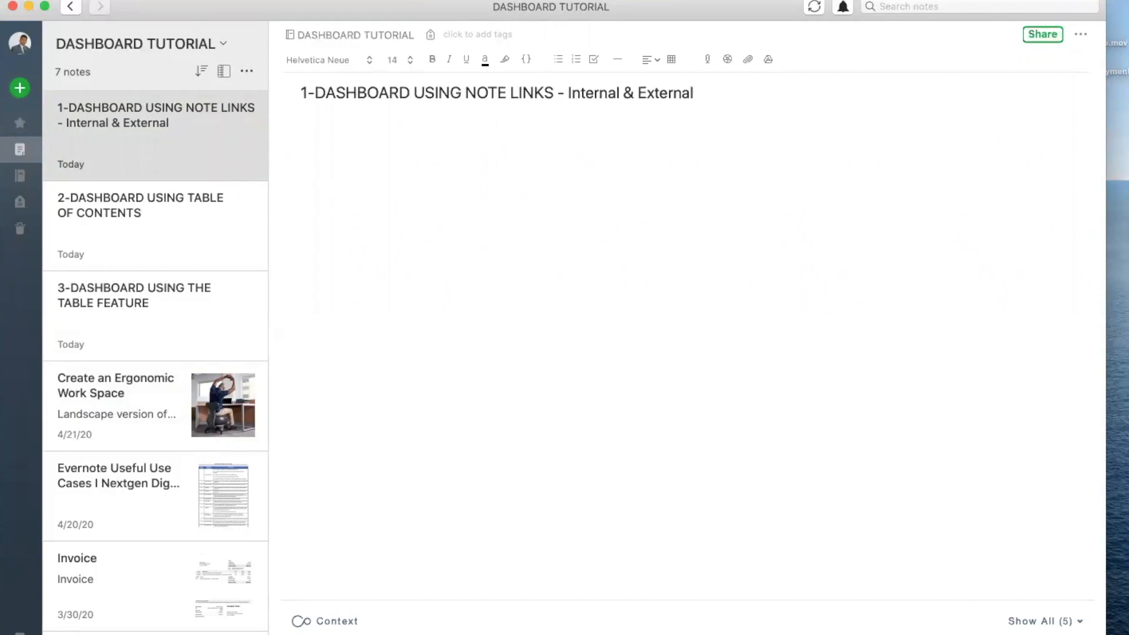
Type 'Create Ergonomic Workspace' and link it to the ergonomic note's evernote:/// link
{"action": "type", "text": "Create Ergonomic Workspace"}
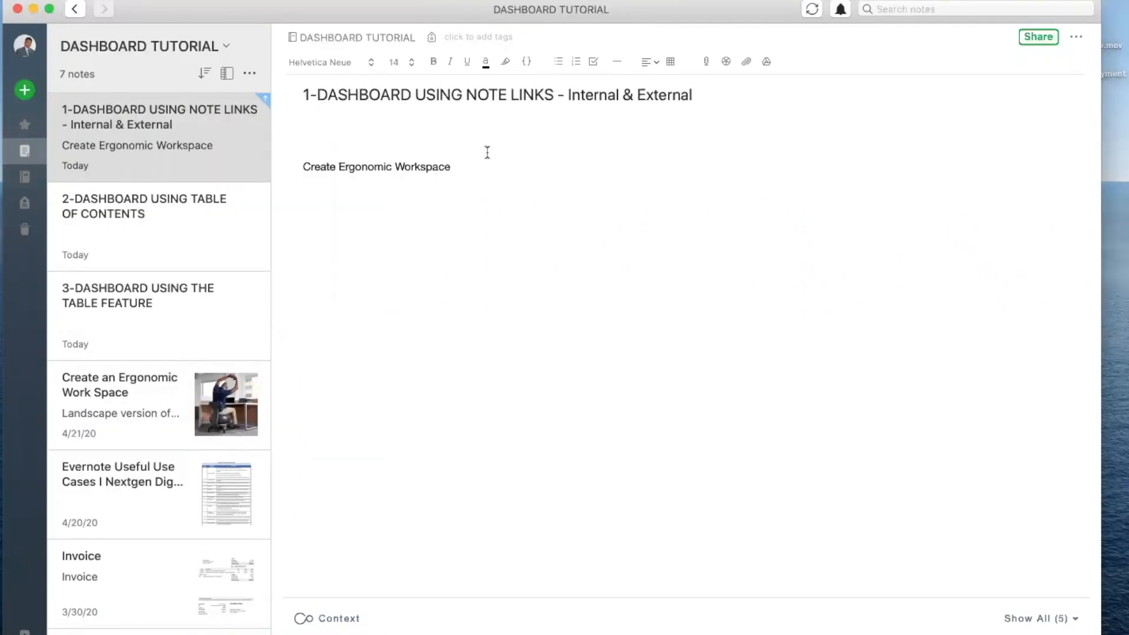
{"action": "mouse_move", "coordinate": [460, 171]}
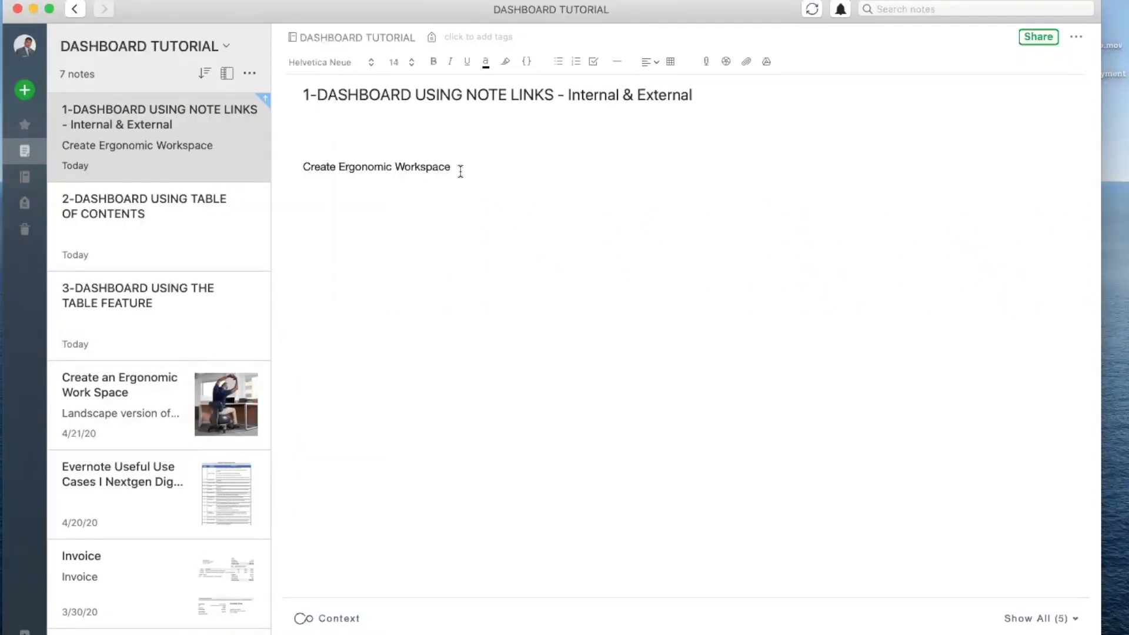
{"action": "left_click", "coordinate": [451, 167]}
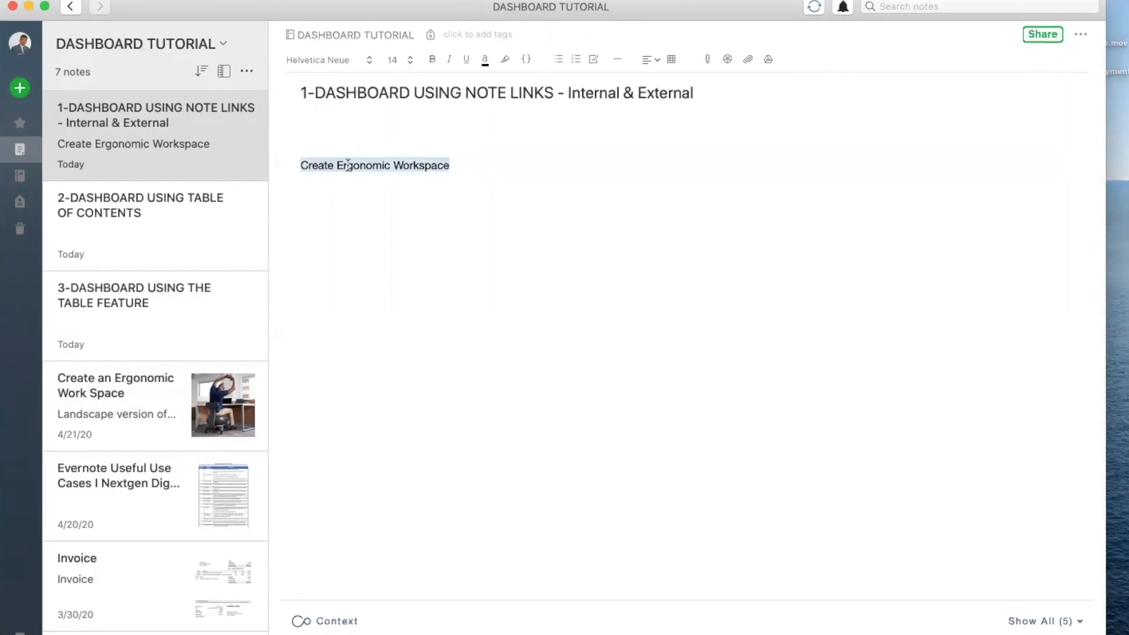
{"action": "right_click", "coordinate": [374, 165]}
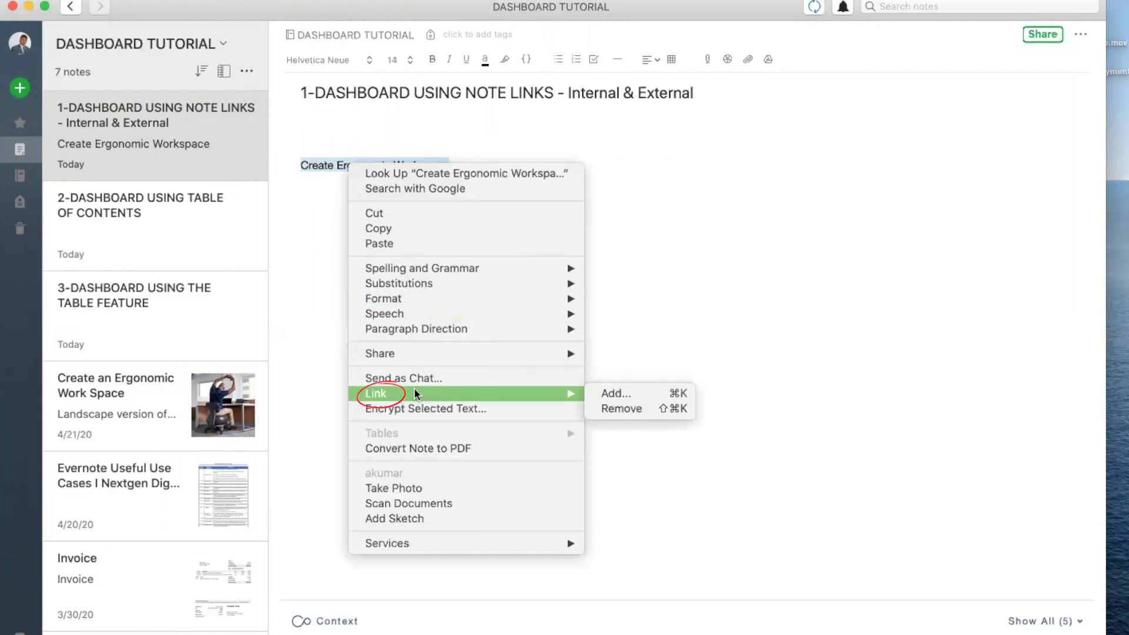
{"action": "mouse_move", "coordinate": [615, 395]}
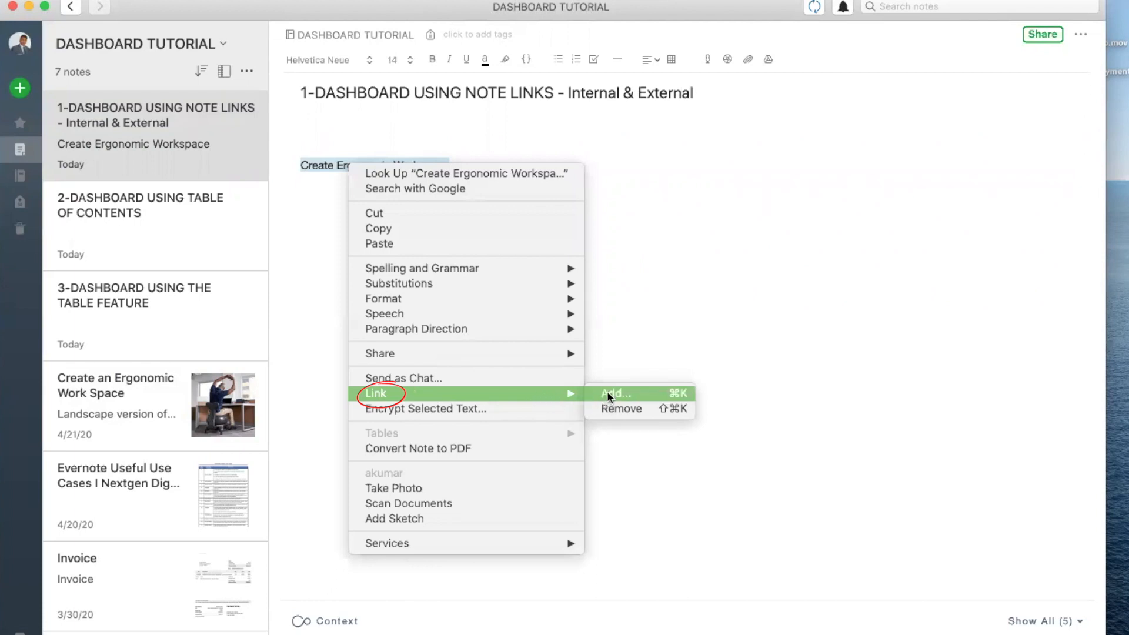
{"action": "left_click", "coordinate": [614, 393]}
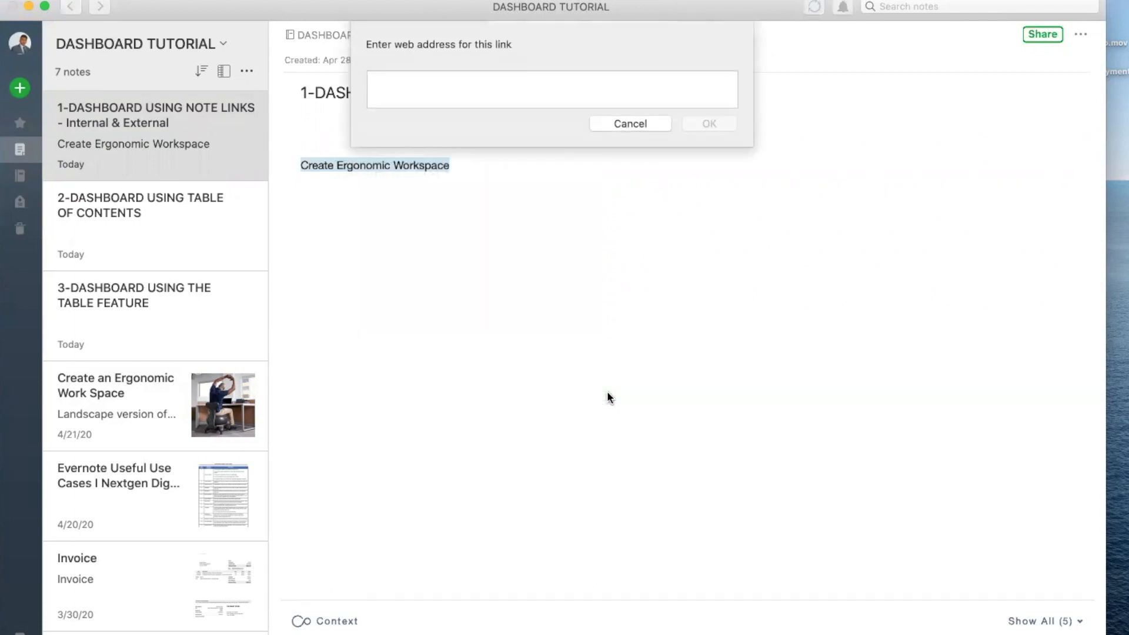
{"action": "key", "text": "cmd+k"}
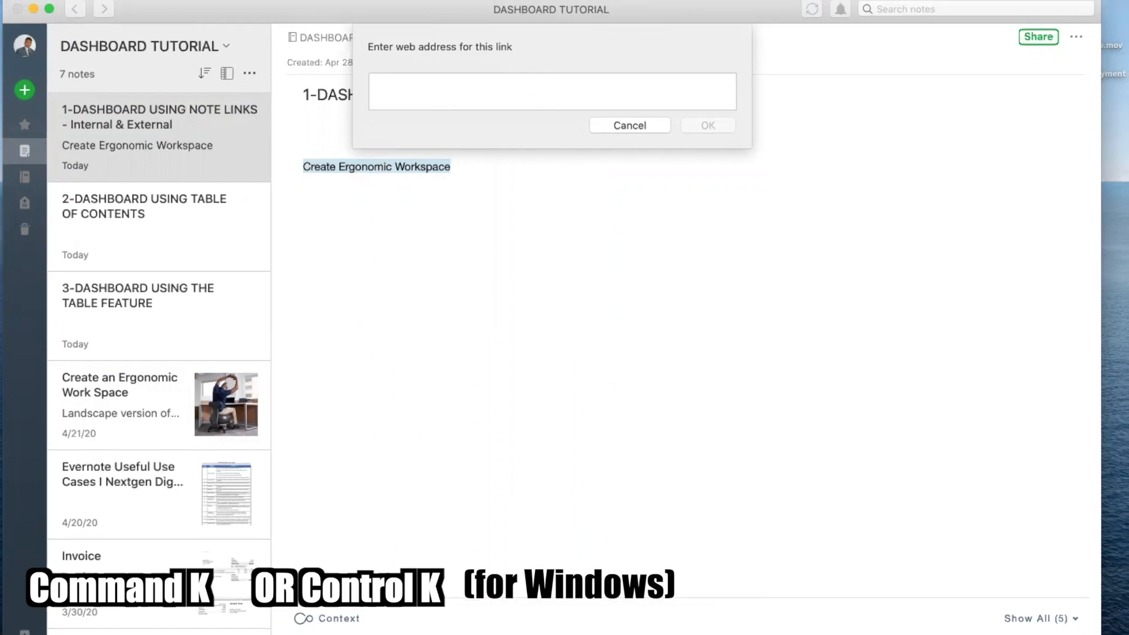
{"action": "type", "text": "evernote:///view/1960280/s17/b4408181-a424-49fc-bfec-aa999f799cbc/b4408181-a424-49fc-bfec-aa999f799cbc/"}
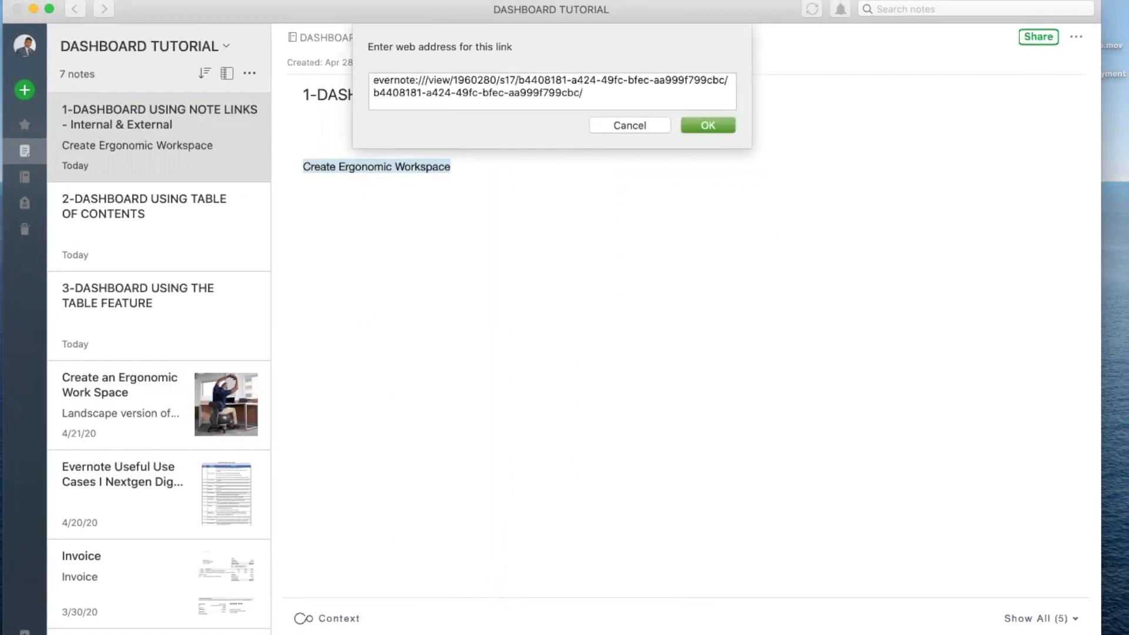
{"action": "left_click", "coordinate": [706, 125]}
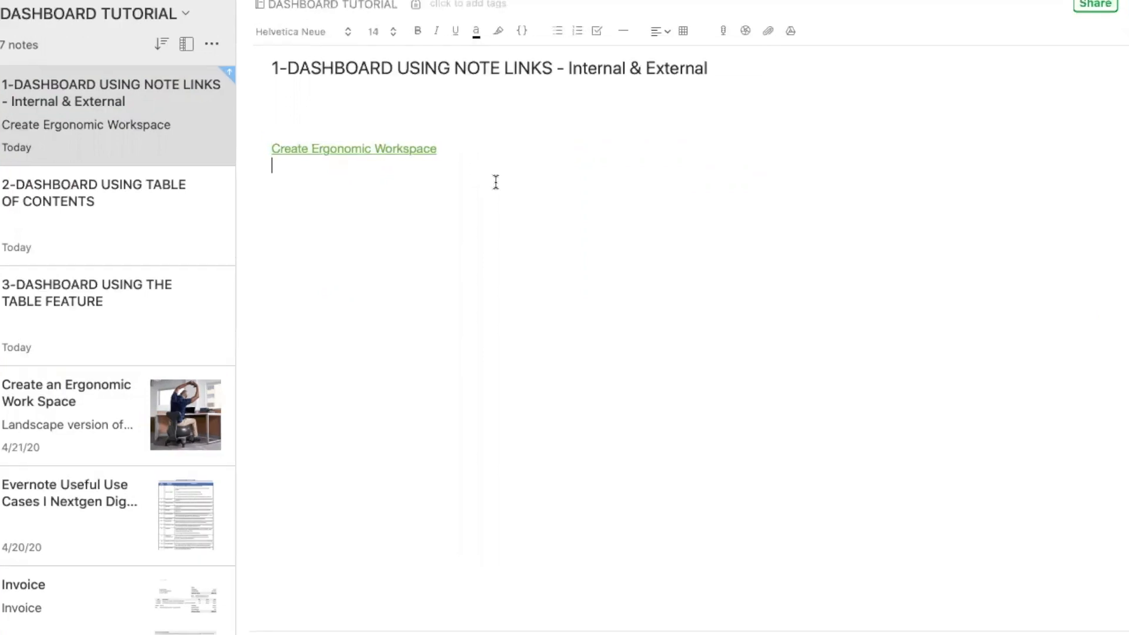
{"action": "mouse_move", "coordinate": [394, 157]}
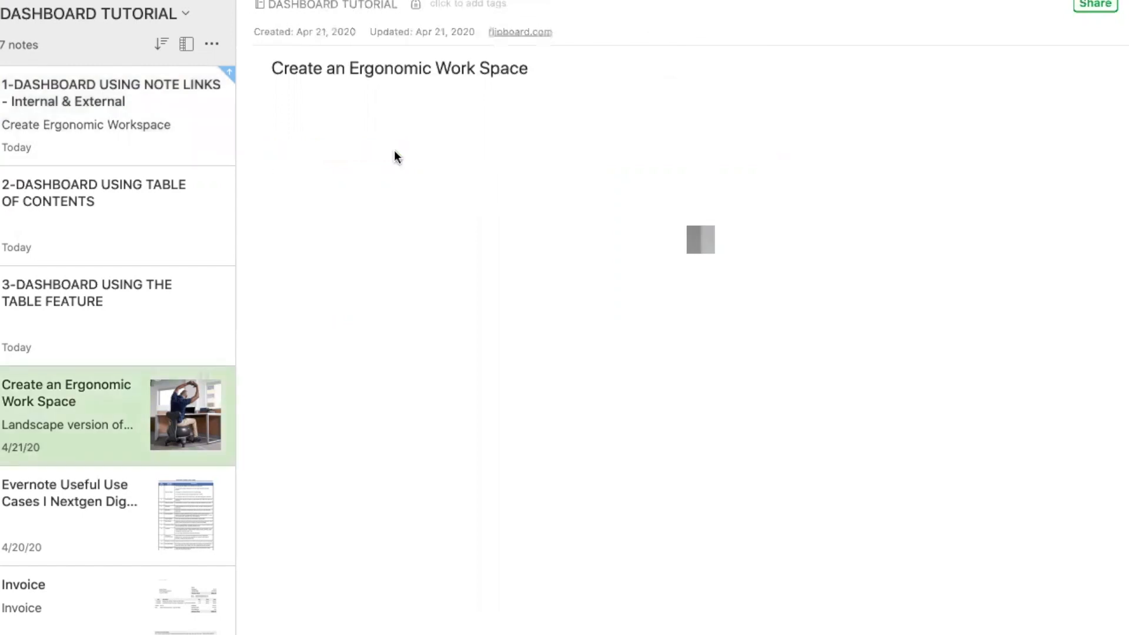
Browse the Evernote Blog page in Chrome, then return to the Evernote dashboard note
{"action": "left_click", "coordinate": [111, 92]}
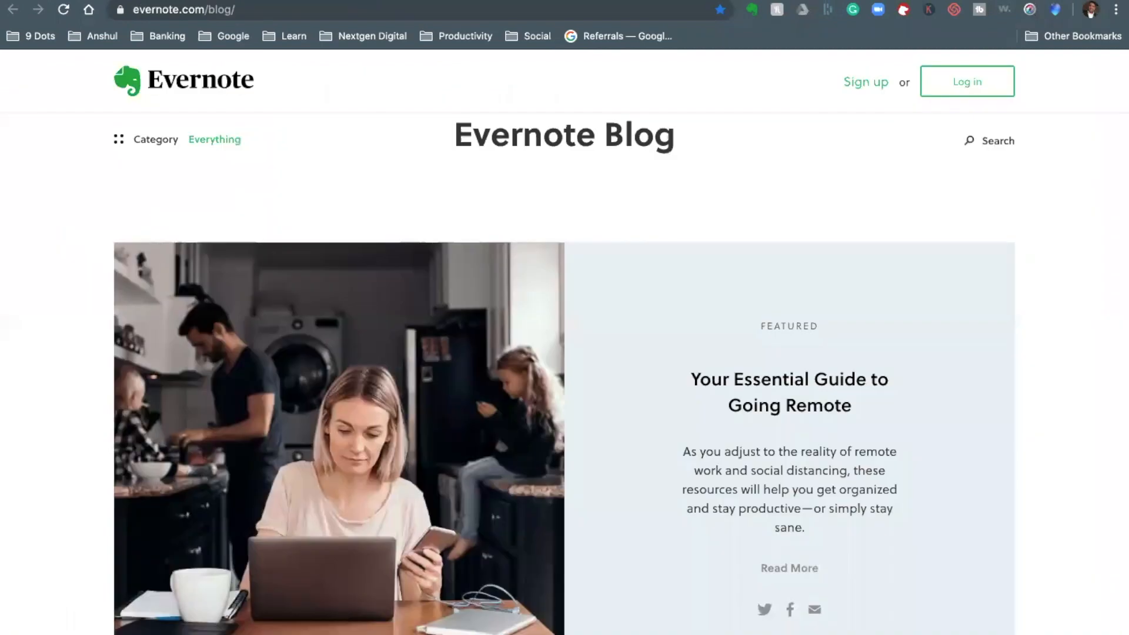
{"action": "scroll", "scroll_direction": "down", "scroll_amount": 3}
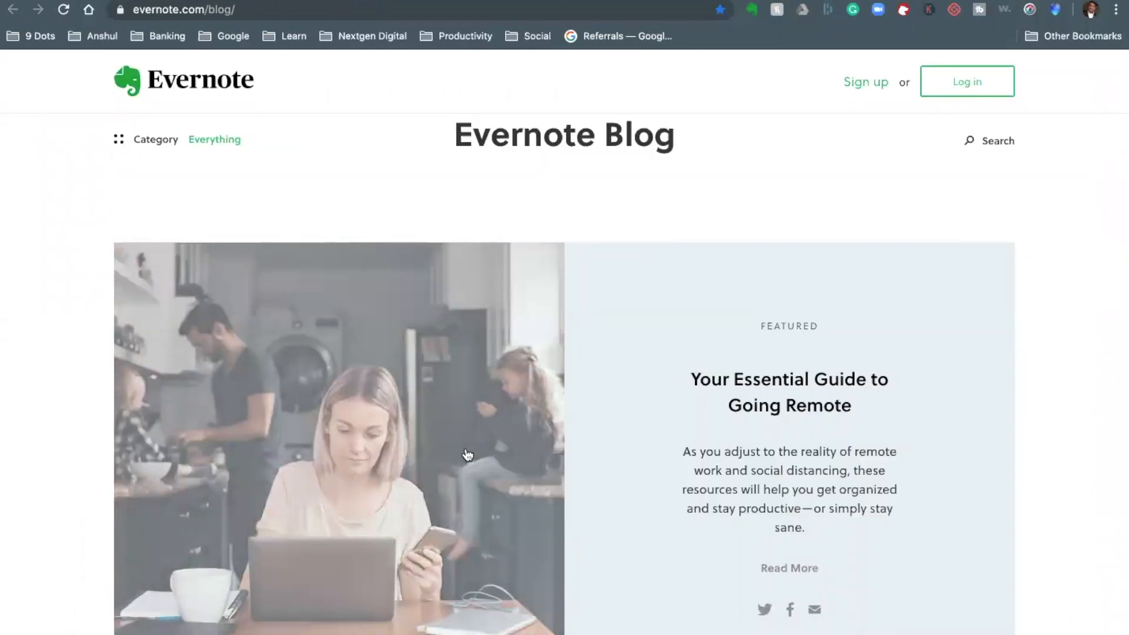
{"action": "left_click", "coordinate": [184, 9]}
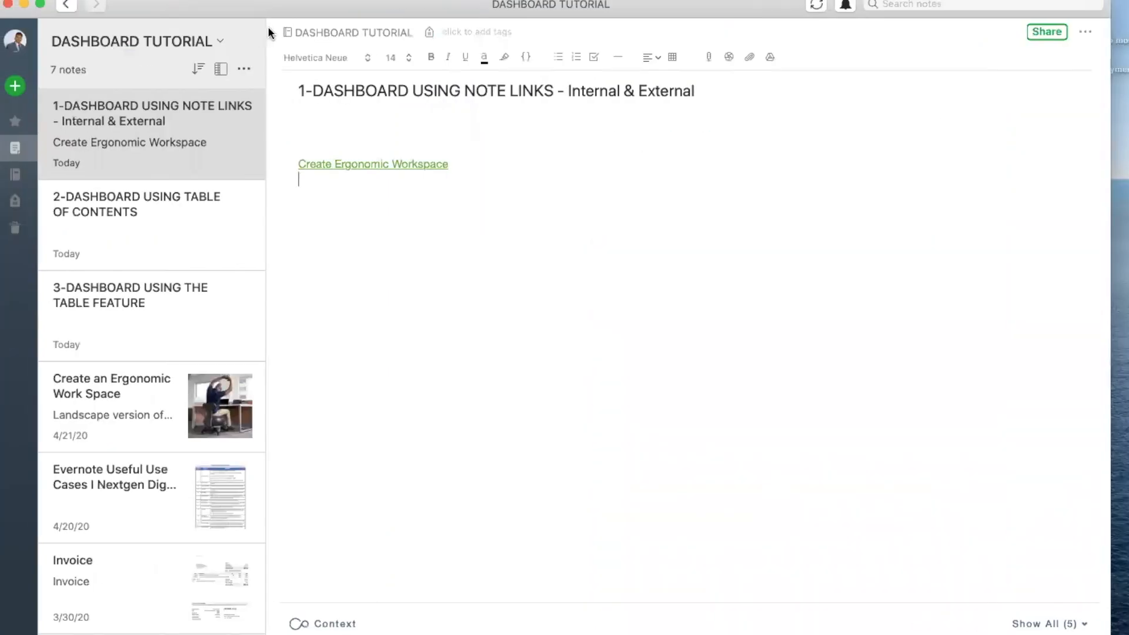
{"action": "type", "text": "Eve"}
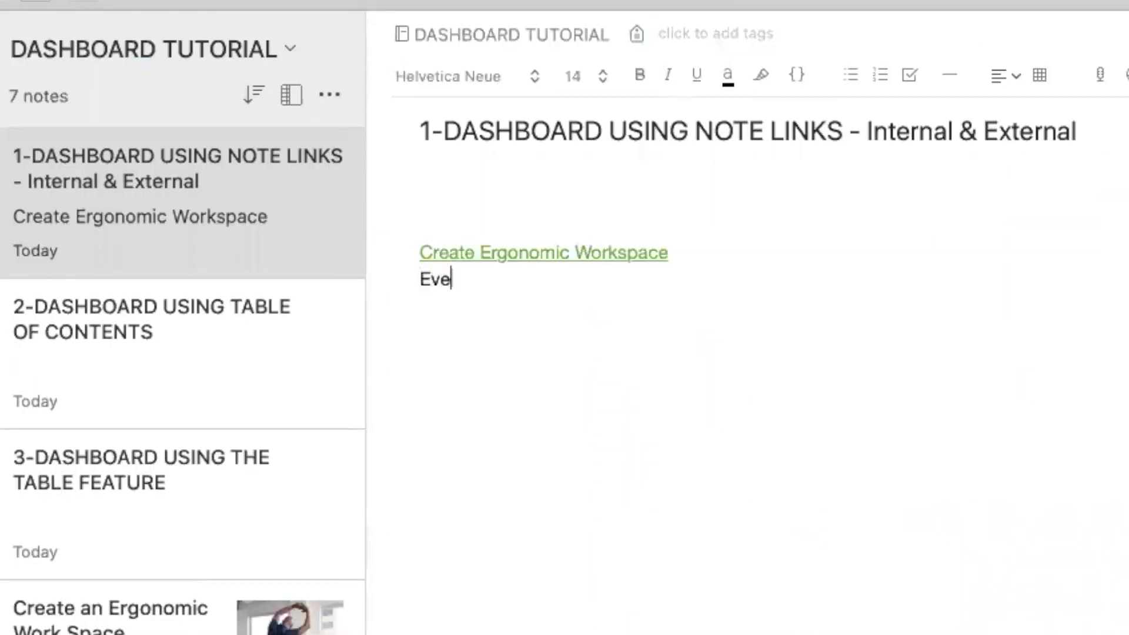
{"action": "type", "text": "rnote Blog"}
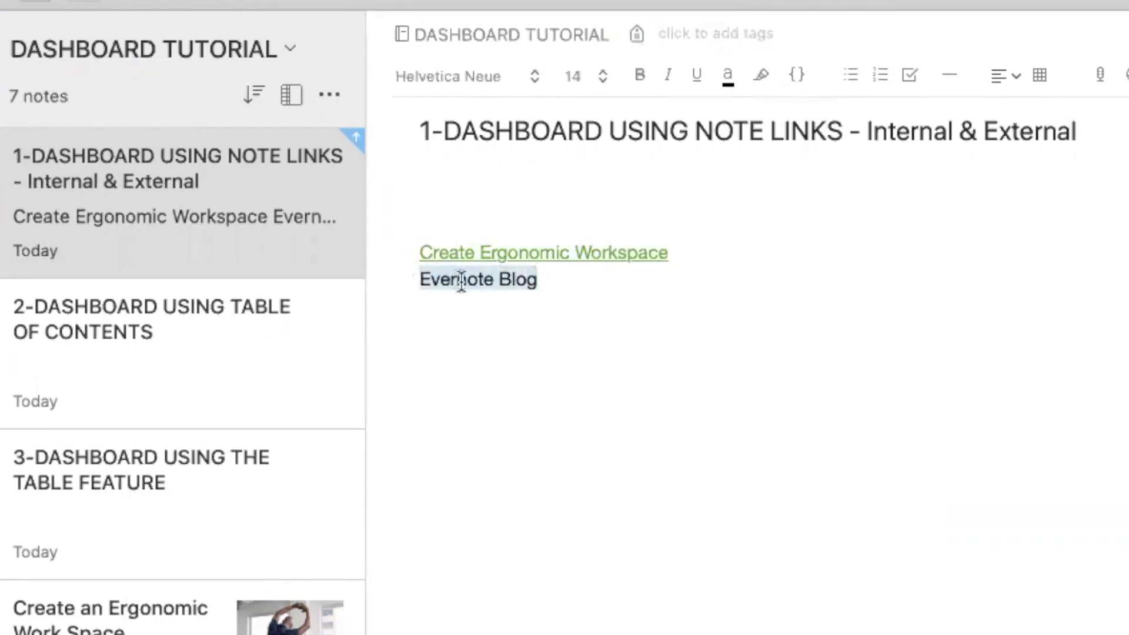
{"action": "key", "text": "ctrl+k"}
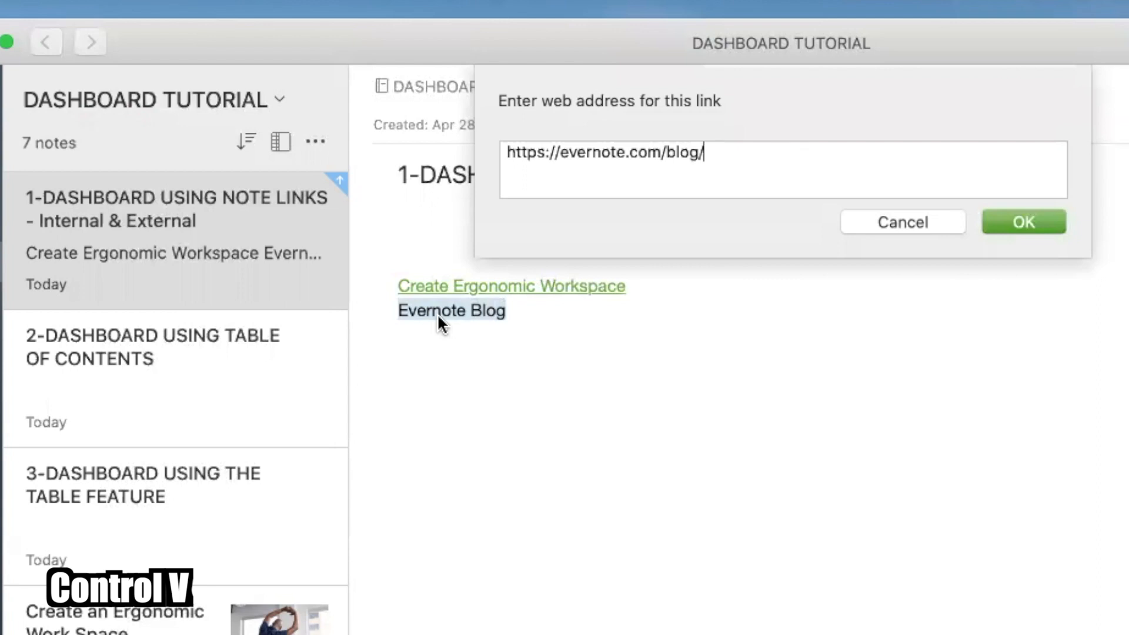
{"action": "left_click", "coordinate": [1023, 221]}
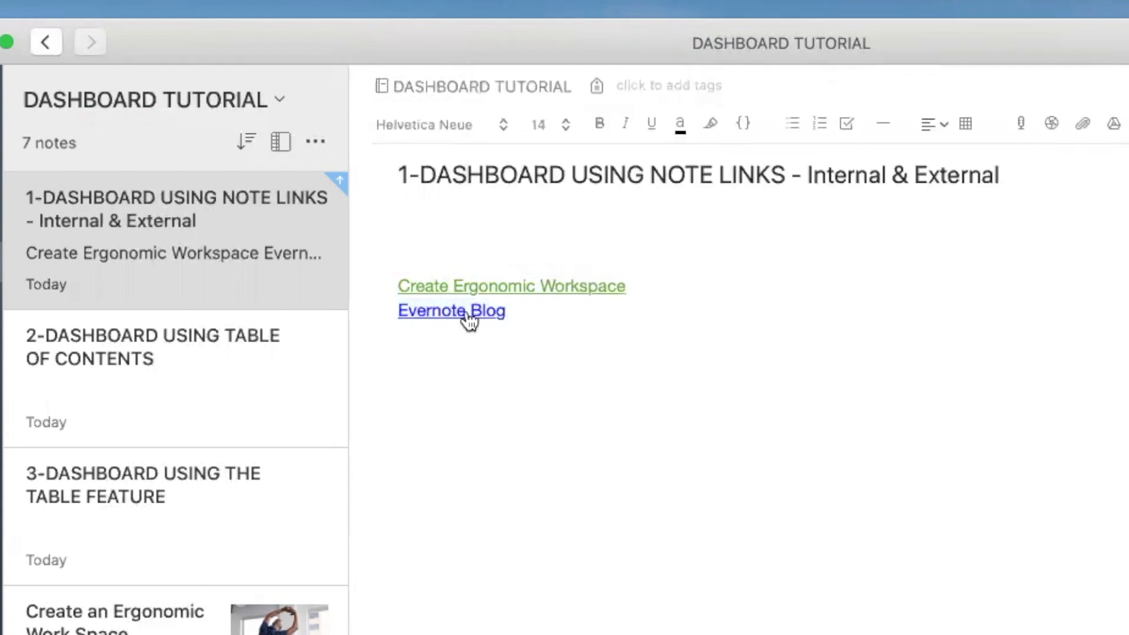
{"action": "left_click", "coordinate": [451, 312]}
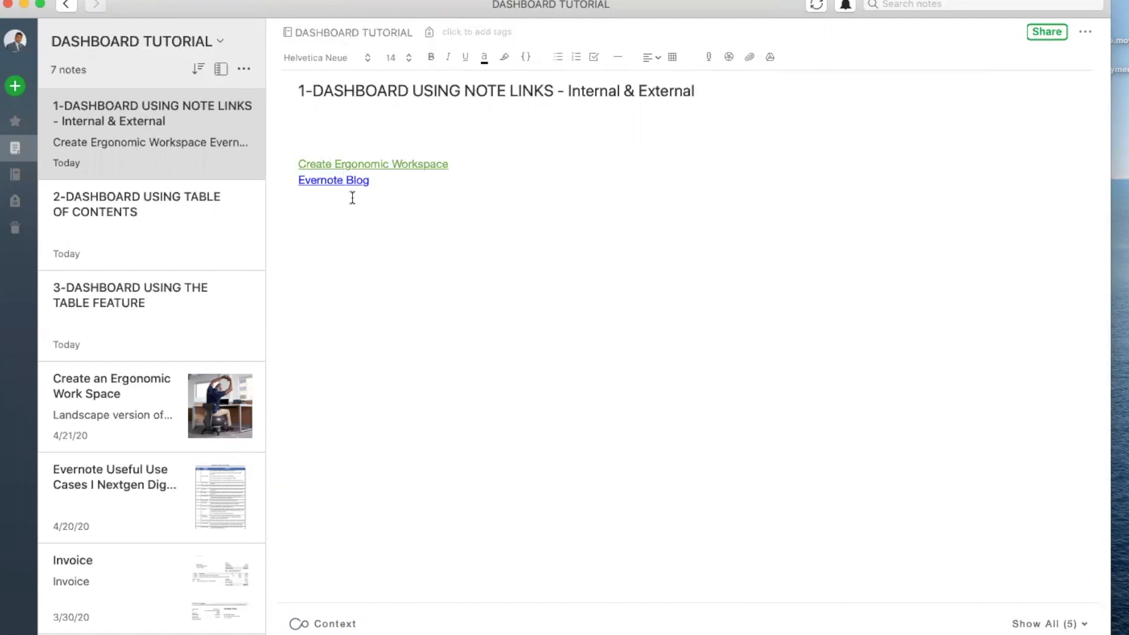
{"action": "left_click", "coordinate": [344, 180]}
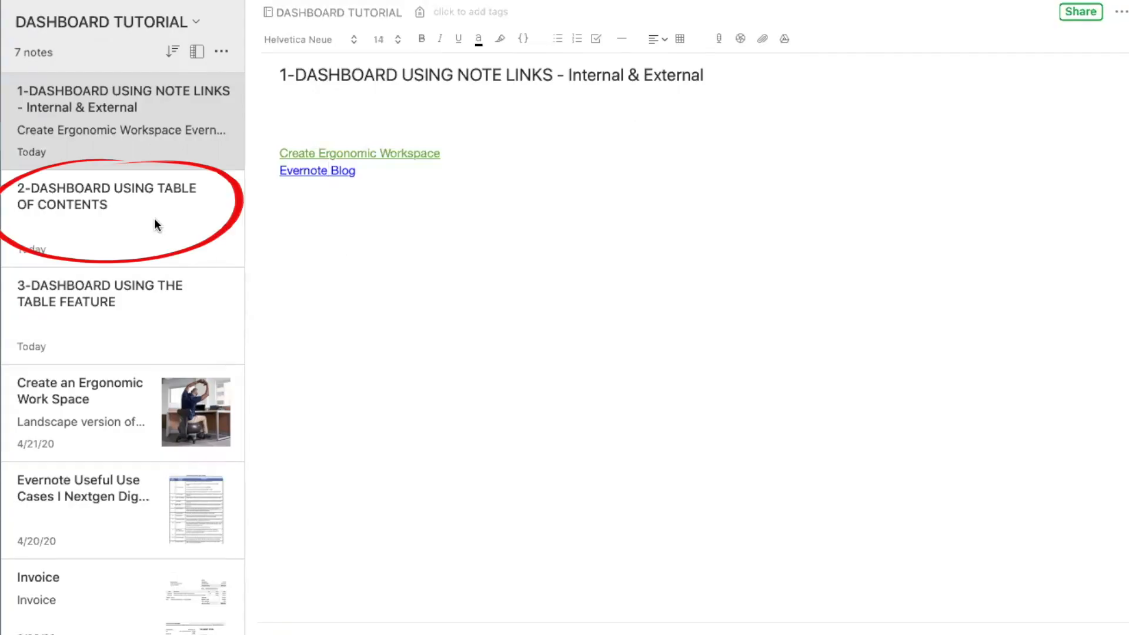
Browse the 2-DASHBOARD, Ergonomic Work Space, Use Cases and older notes, ending on Ergonomic
{"action": "left_click", "coordinate": [109, 196]}
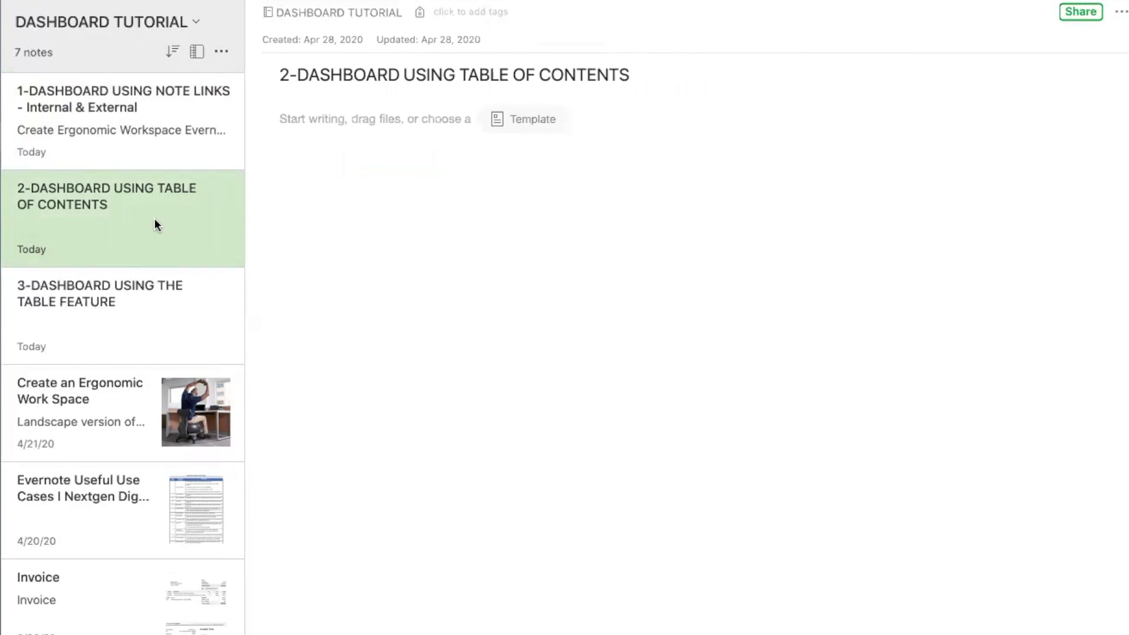
{"action": "scroll", "scroll_direction": "down", "scroll_amount": 3}
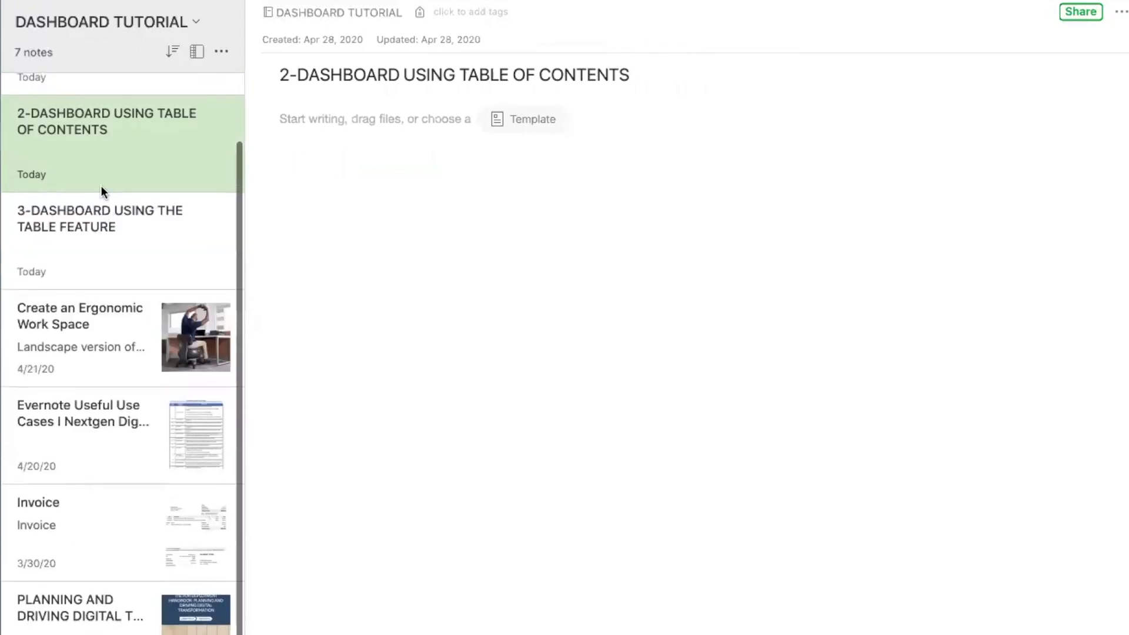
{"action": "left_click", "coordinate": [79, 327]}
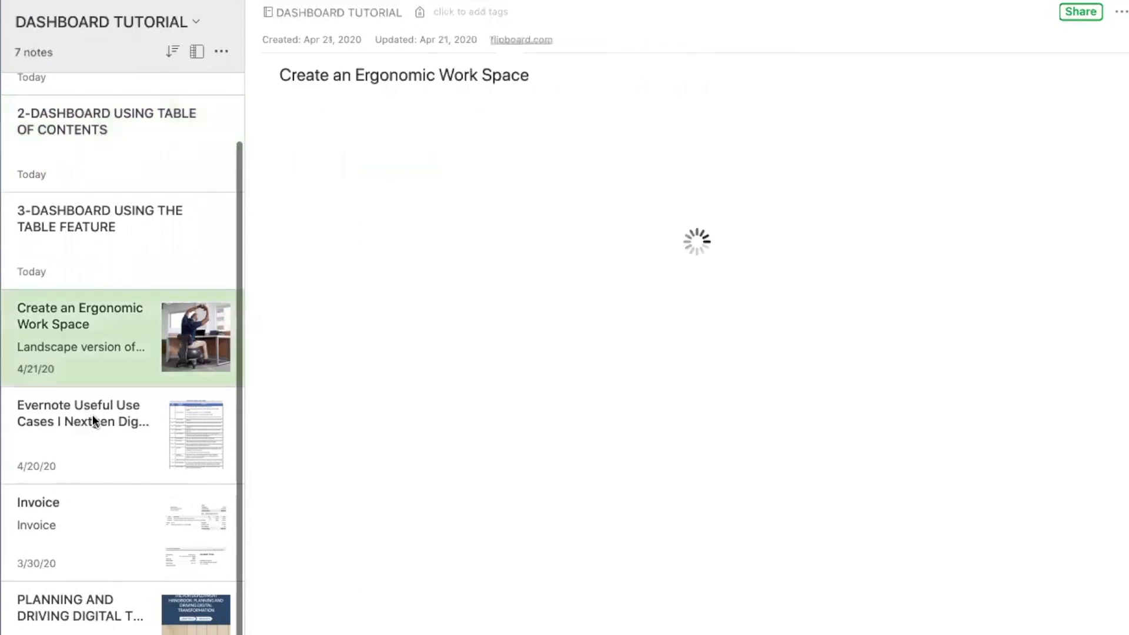
{"action": "left_click", "coordinate": [83, 413]}
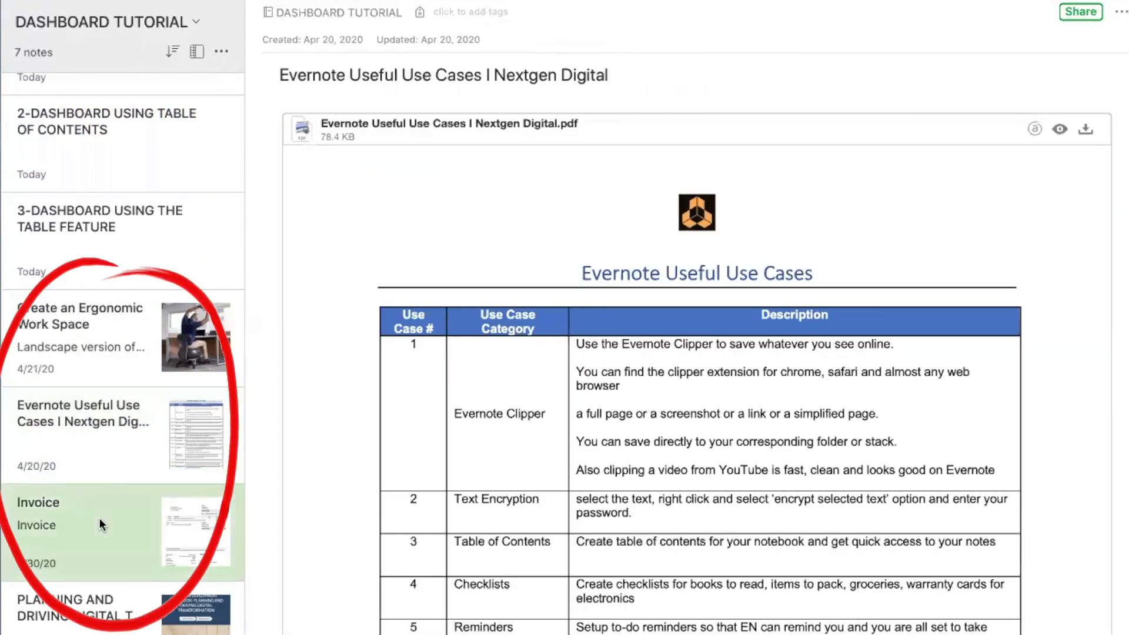
{"action": "left_click", "coordinate": [86, 607]}
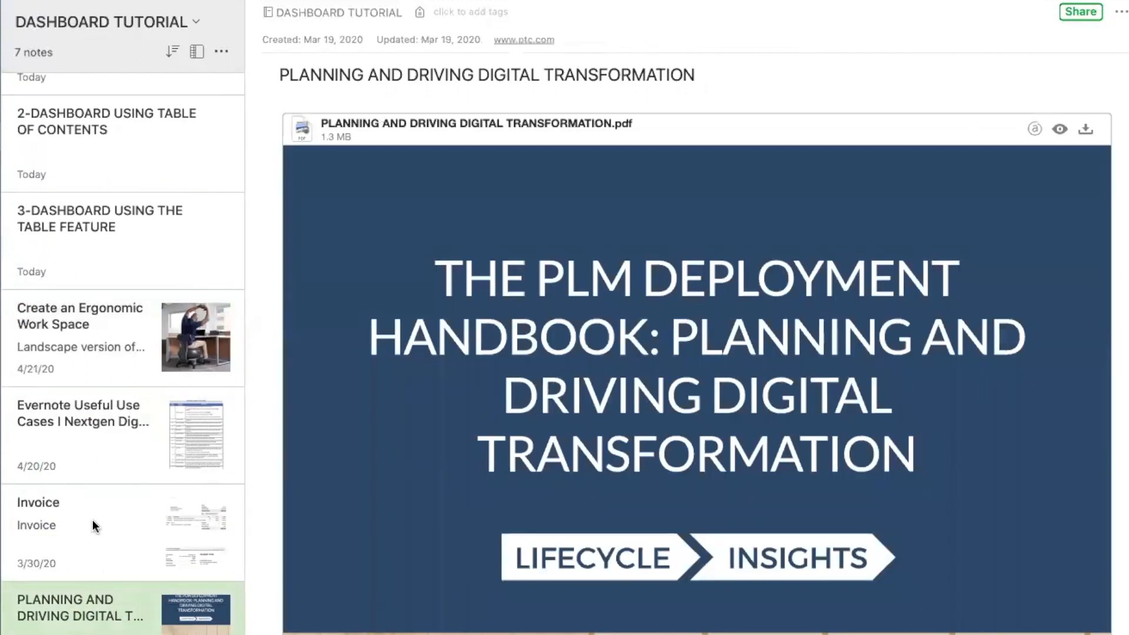
{"action": "left_click", "coordinate": [80, 337]}
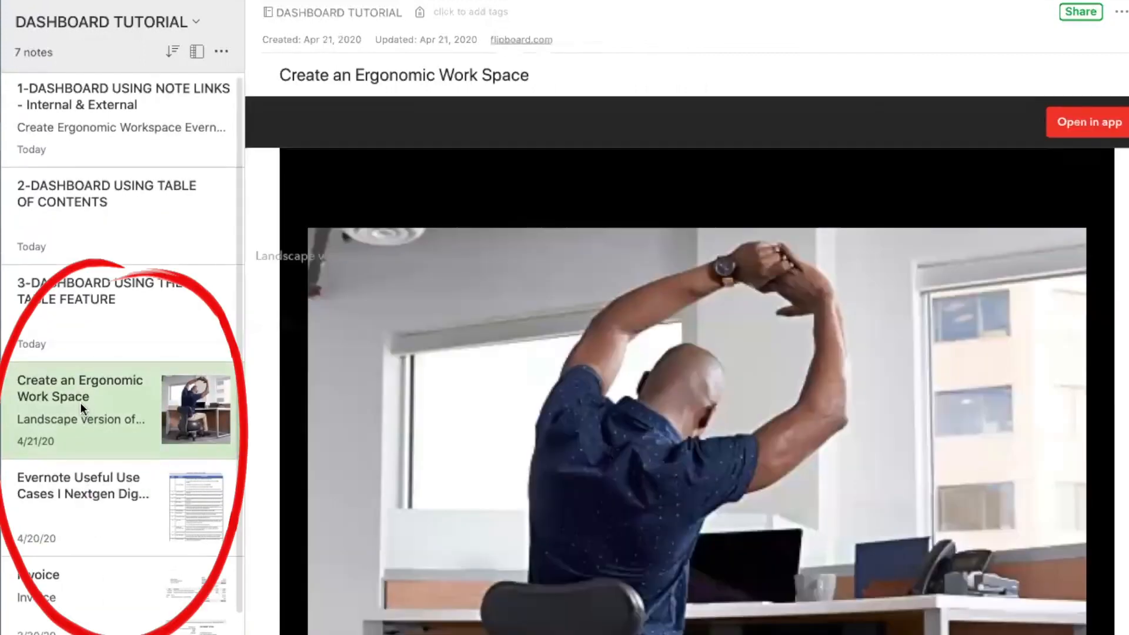
{"action": "scroll", "scroll_direction": "down", "scroll_amount": 3}
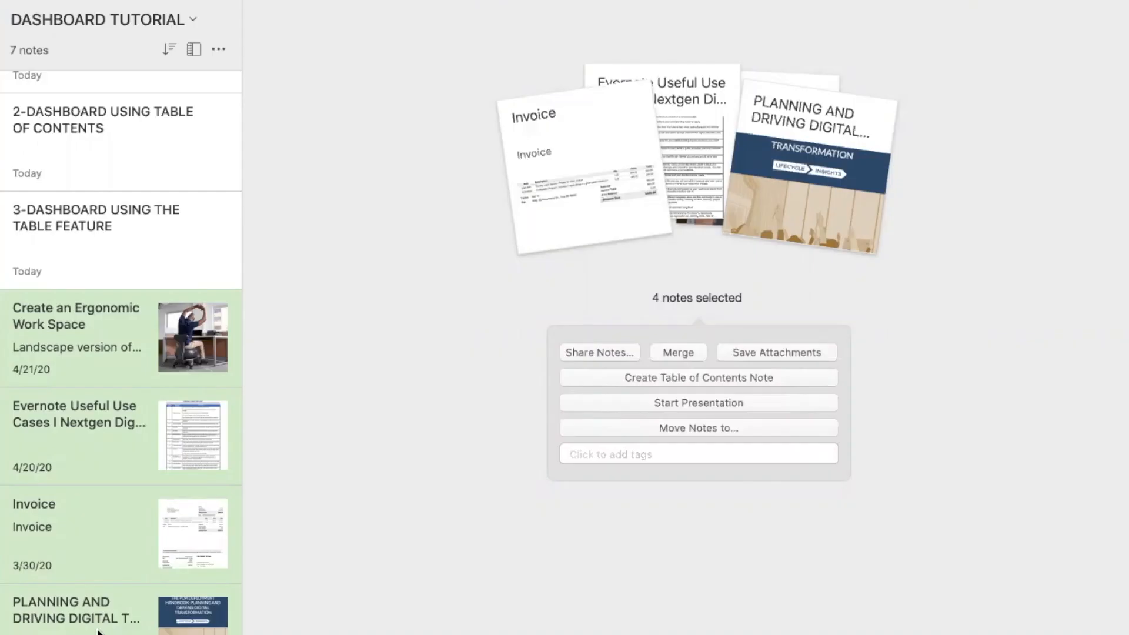
{"action": "mouse_move", "coordinate": [697, 377]}
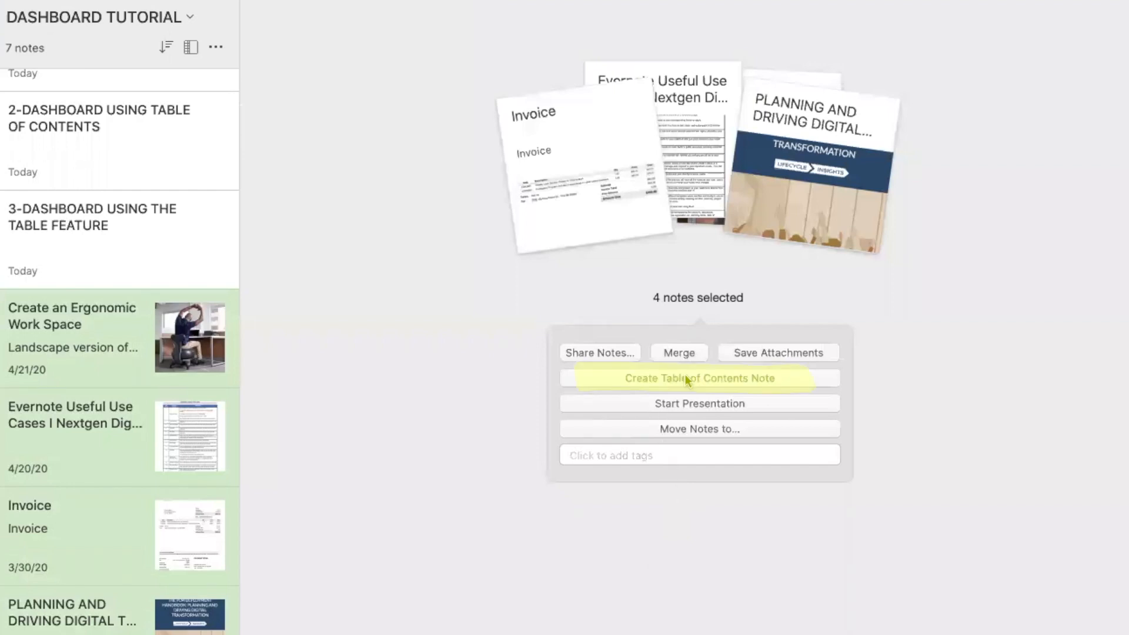
Create a Table of Contents note from the four selected notes
{"action": "left_click", "coordinate": [698, 379]}
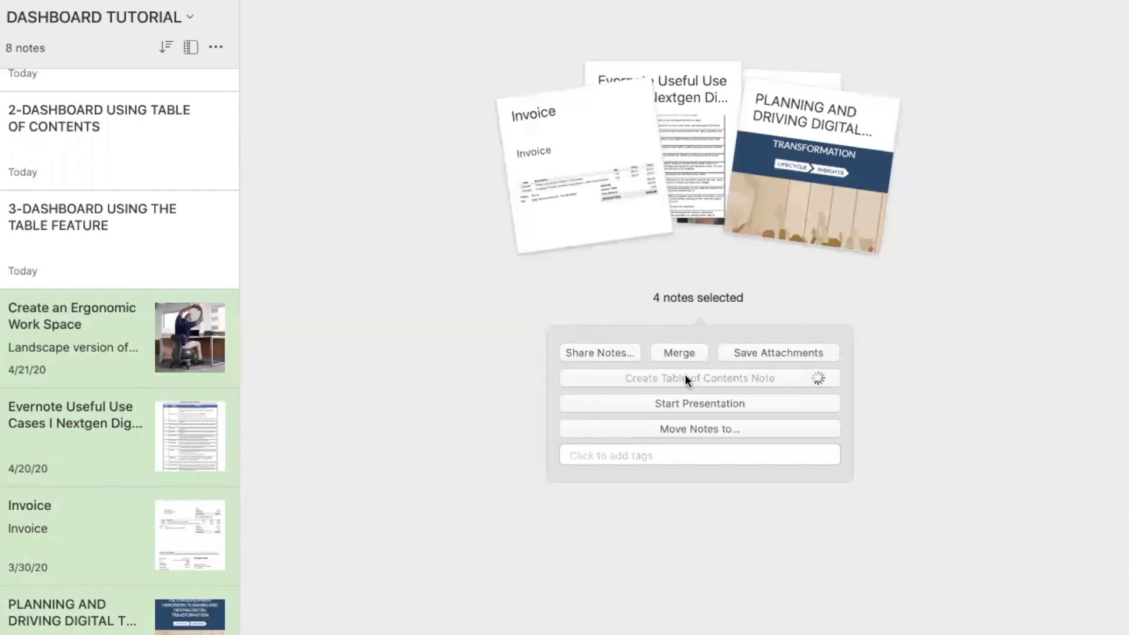
{"action": "left_click", "coordinate": [698, 378]}
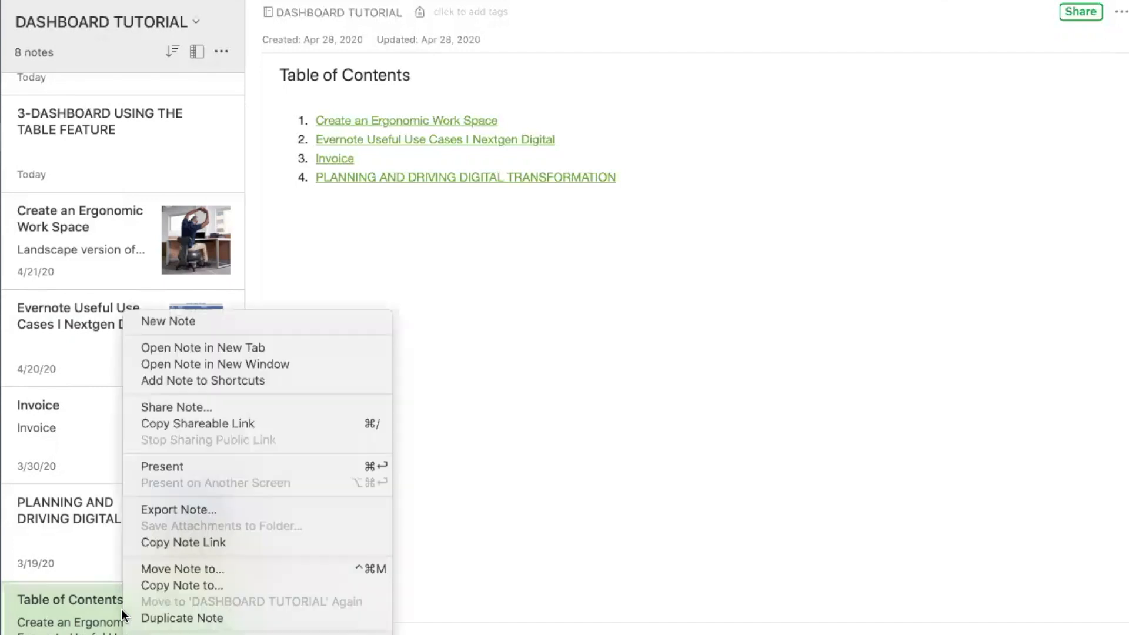
{"action": "mouse_move", "coordinate": [183, 543]}
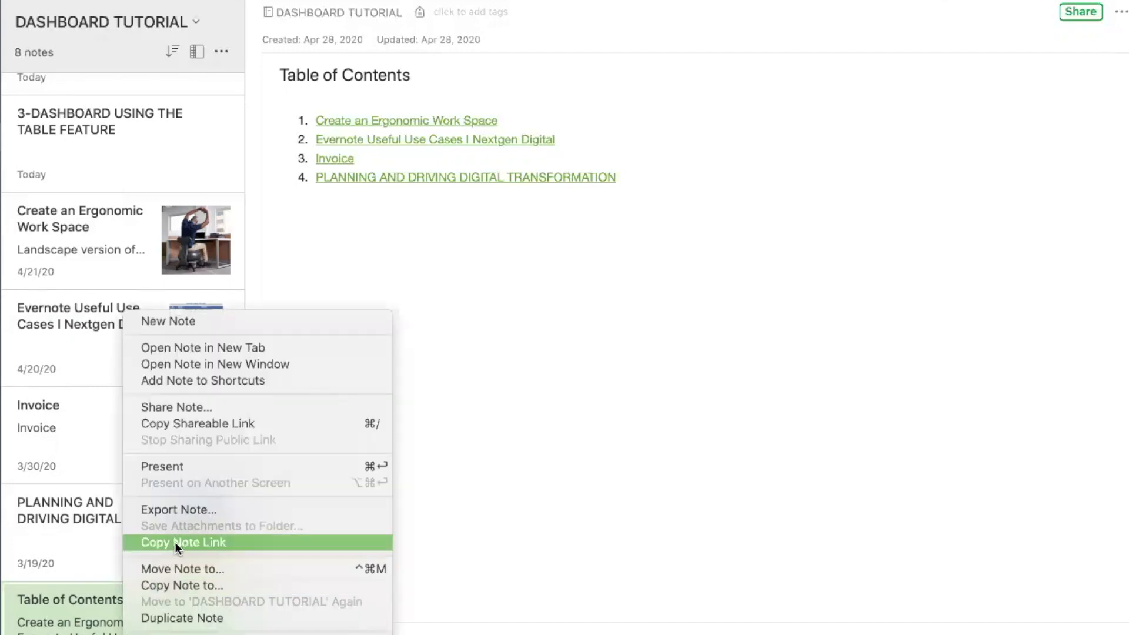
Copy the Table of Contents link and add a linked 'TOC for Key Notes' line to note 2
{"action": "left_click", "coordinate": [183, 542]}
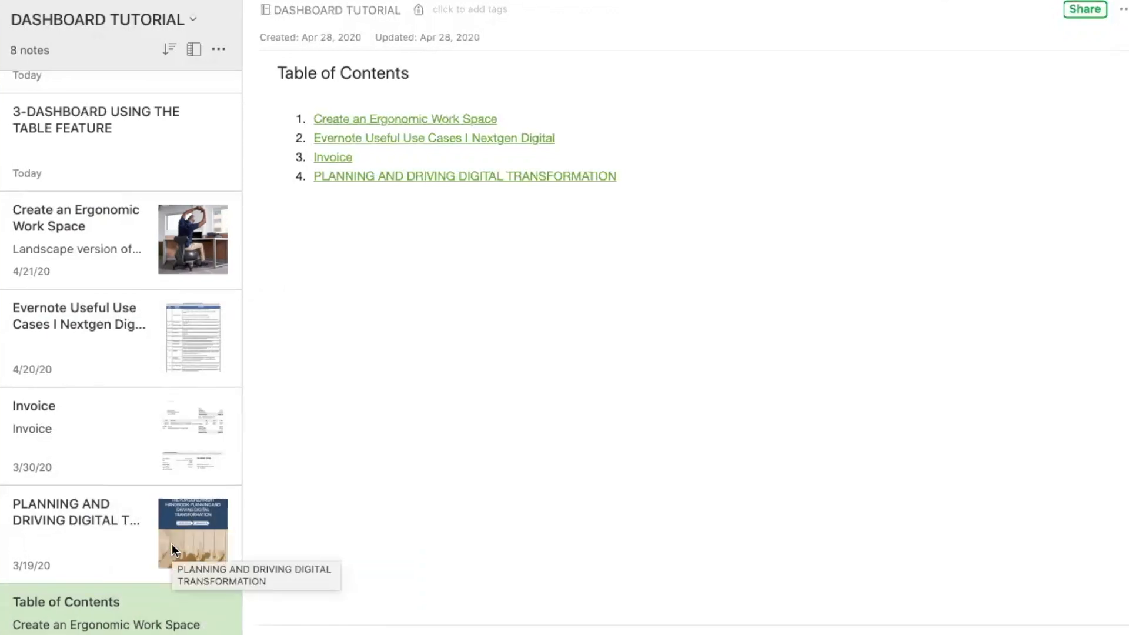
{"action": "left_click", "coordinate": [98, 195]}
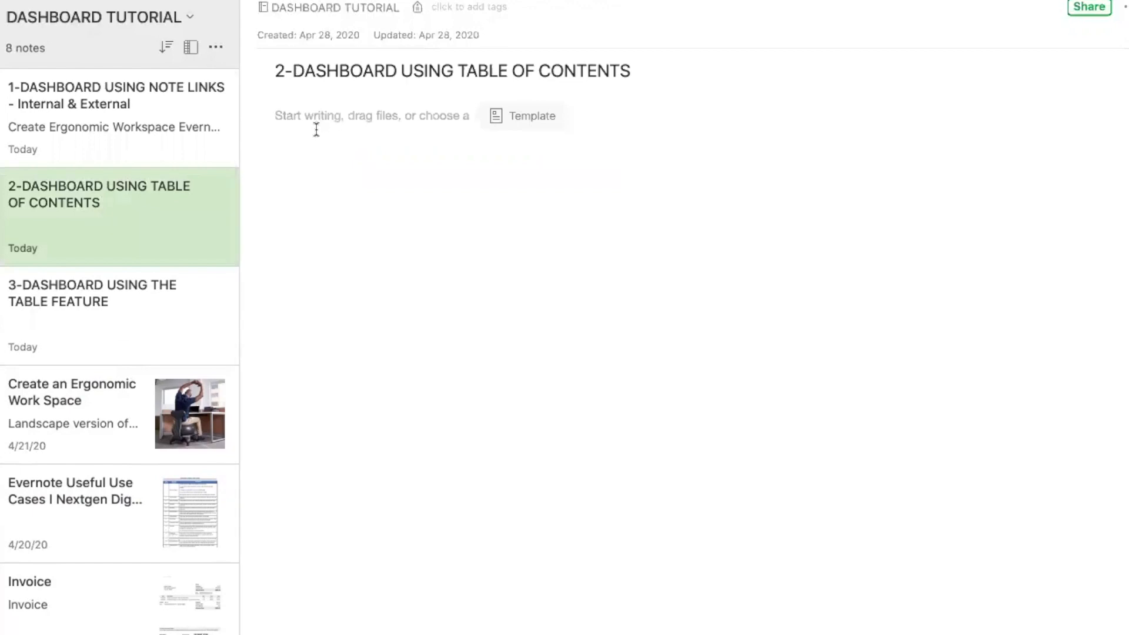
{"action": "type", "text": "TOC for"}
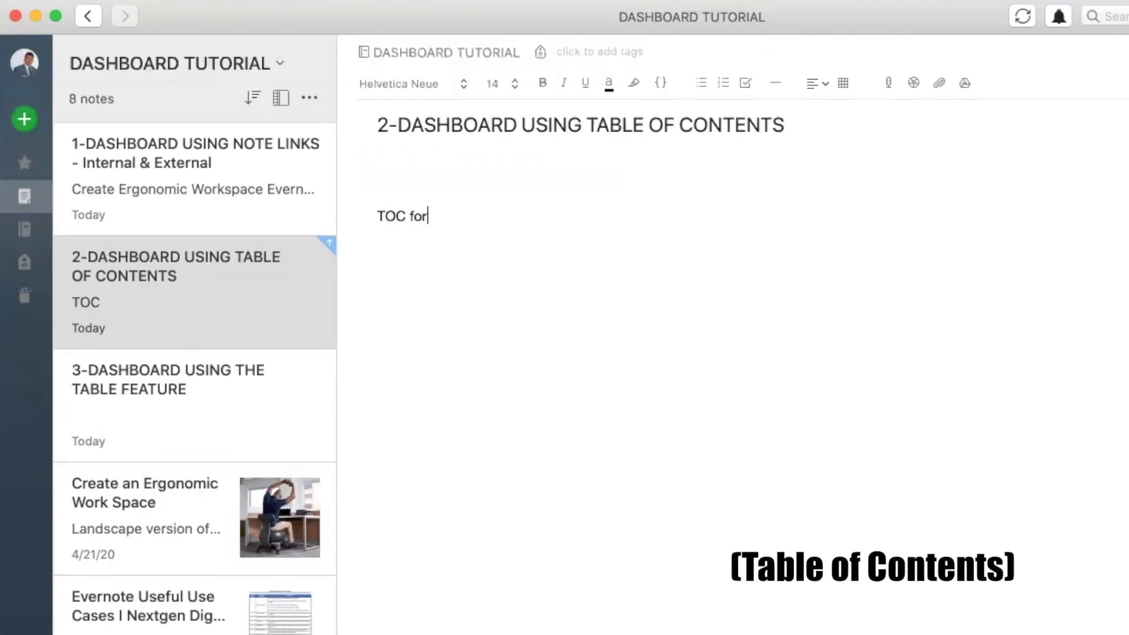
{"action": "type", "text": "Key otes"}
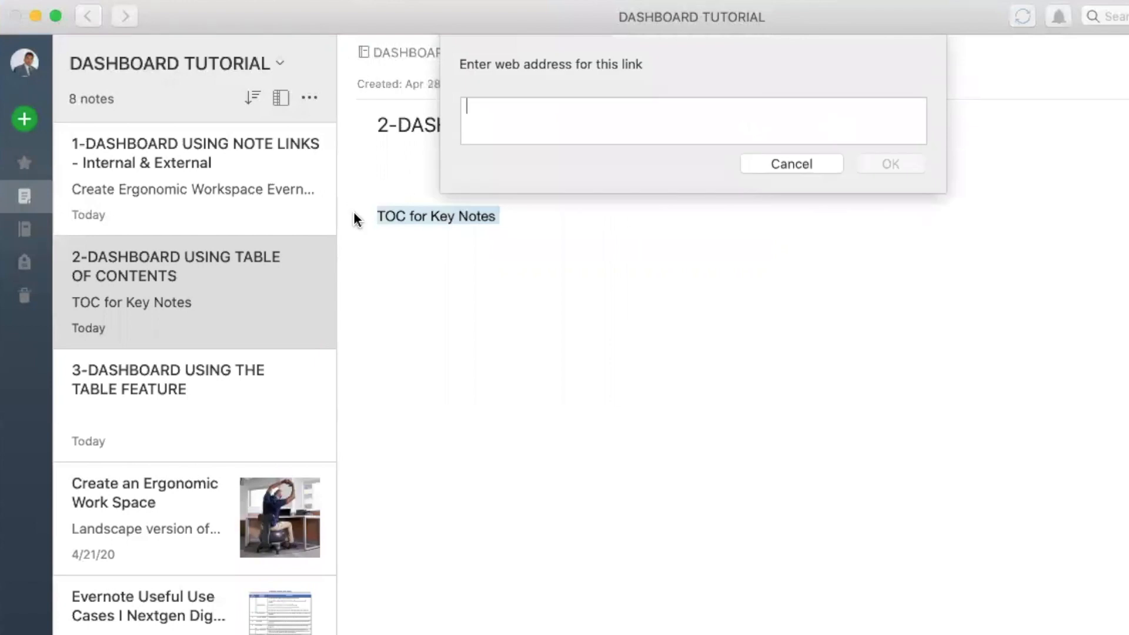
{"action": "type", "text": "evernote:///view/1960280/s17/b8649b11-1d3c-48f3-ad40-9e3fd464e28e/b8649b11-1d3c-48f3-ad40-9e3fd464e28e/"}
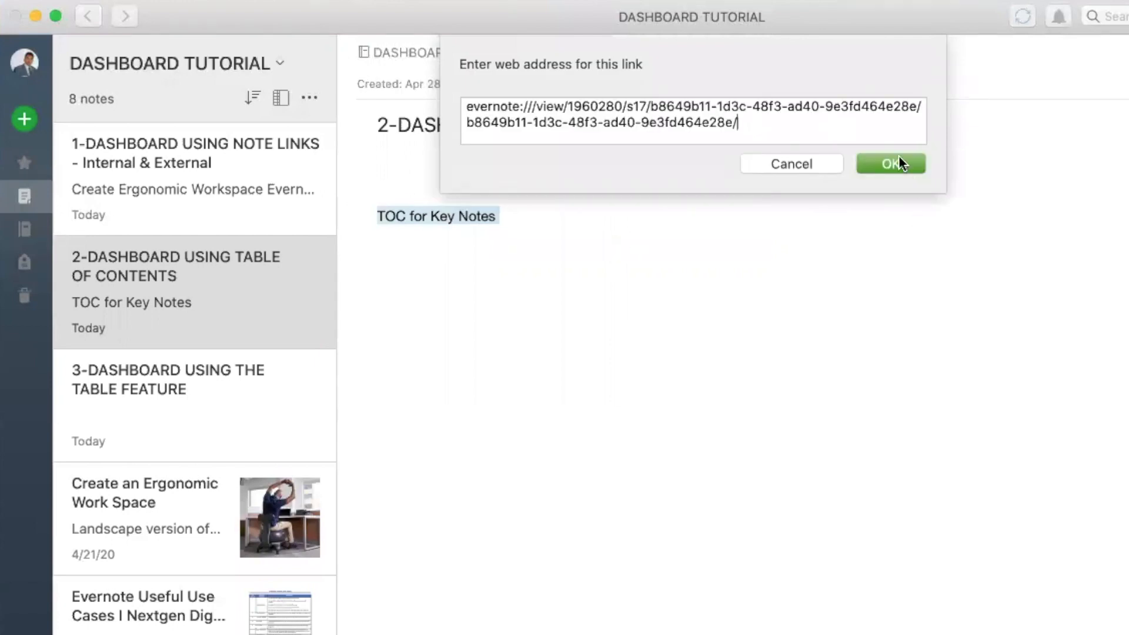
{"action": "left_click", "coordinate": [890, 164]}
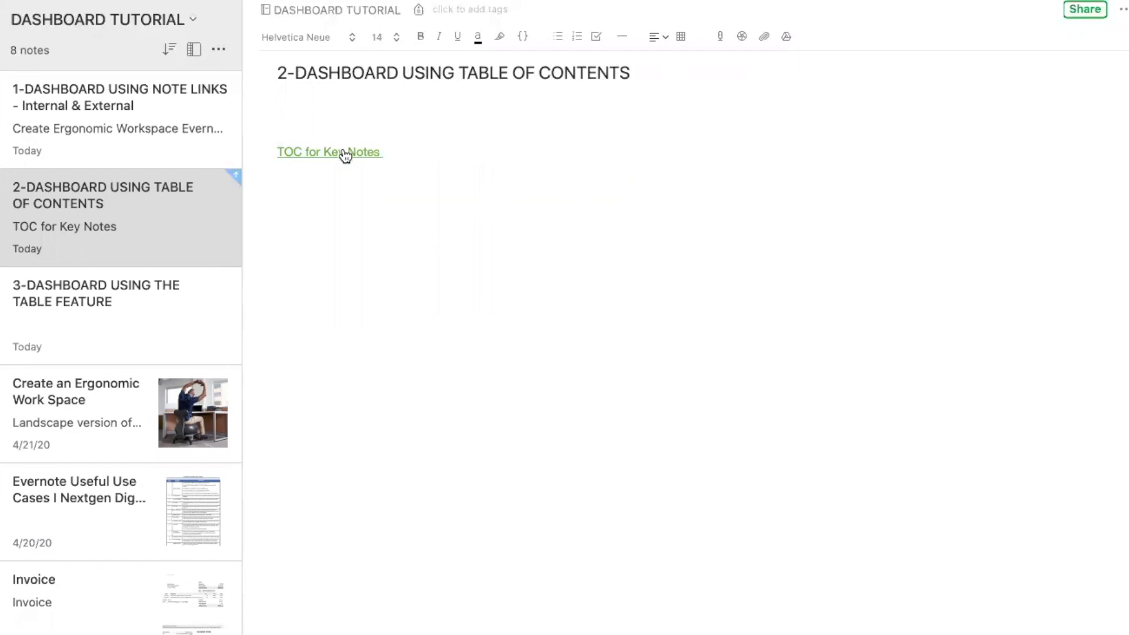
{"action": "left_click", "coordinate": [328, 152]}
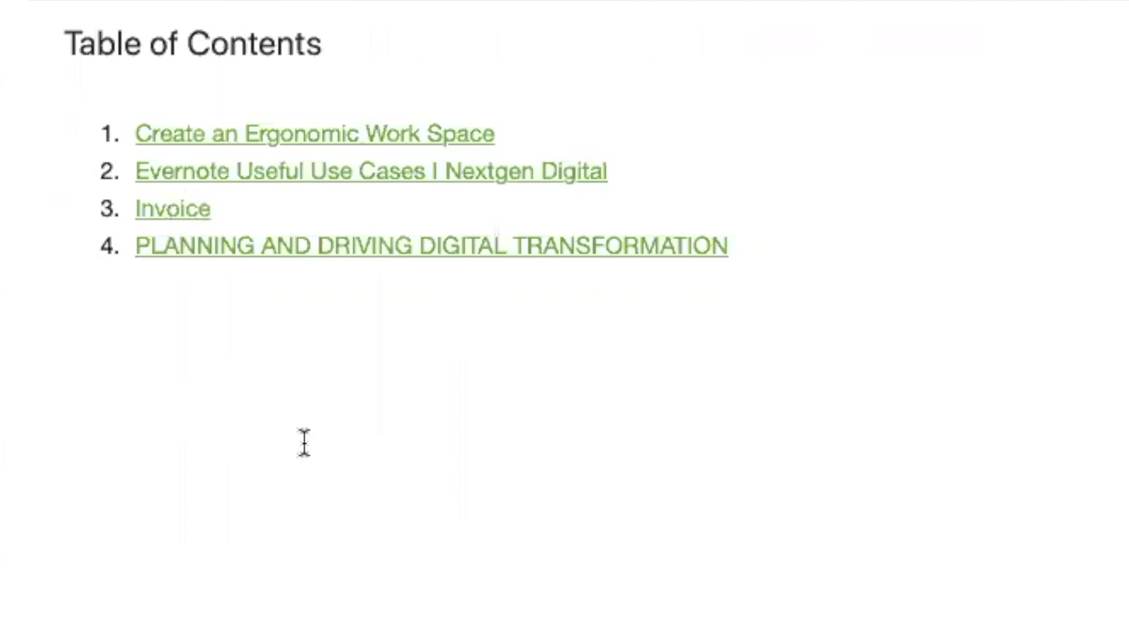
{"action": "mouse_move", "coordinate": [394, 311]}
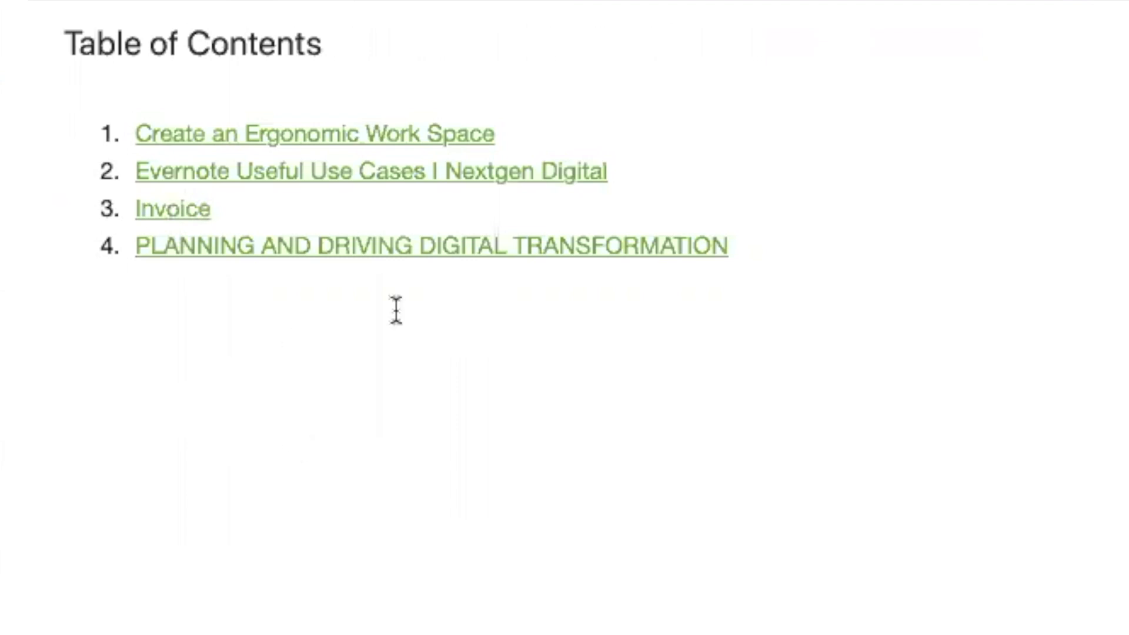
{"action": "mouse_move", "coordinate": [345, 363]}
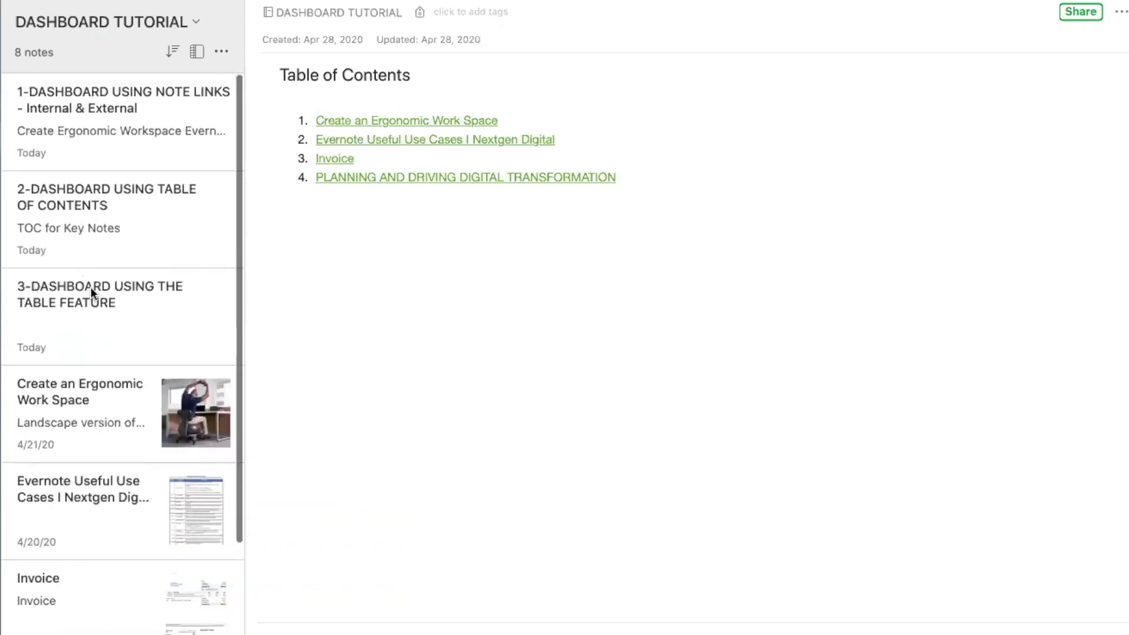
Insert a one-column table into the 3-DASHBOARD USING THE TABLE FEATURE note
{"action": "left_click", "coordinate": [101, 294]}
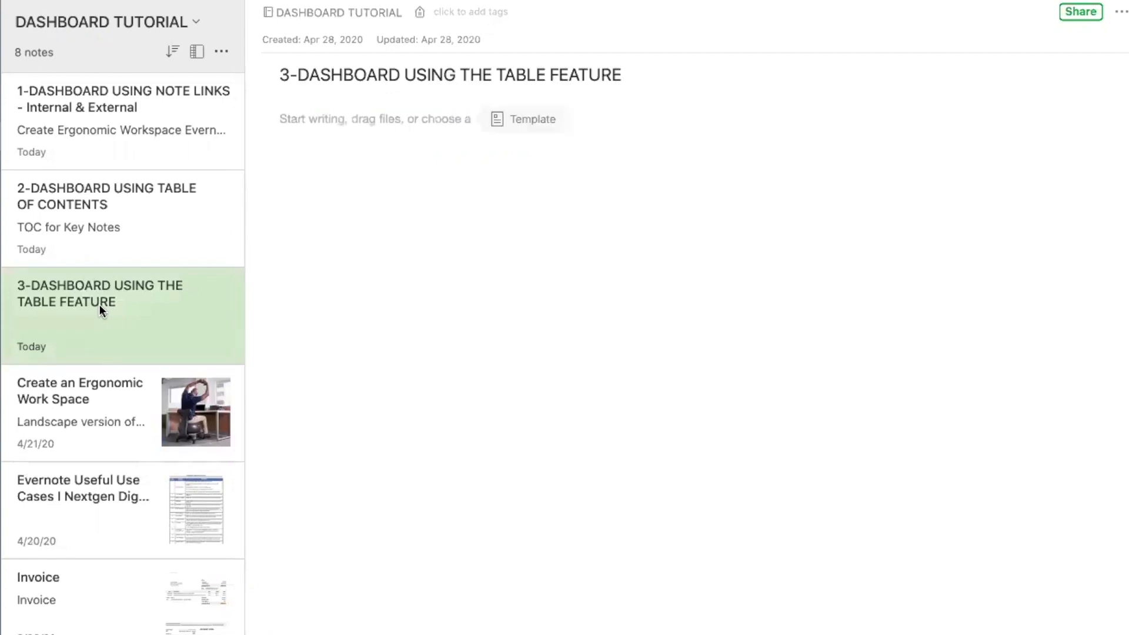
{"action": "left_click", "coordinate": [296, 123]}
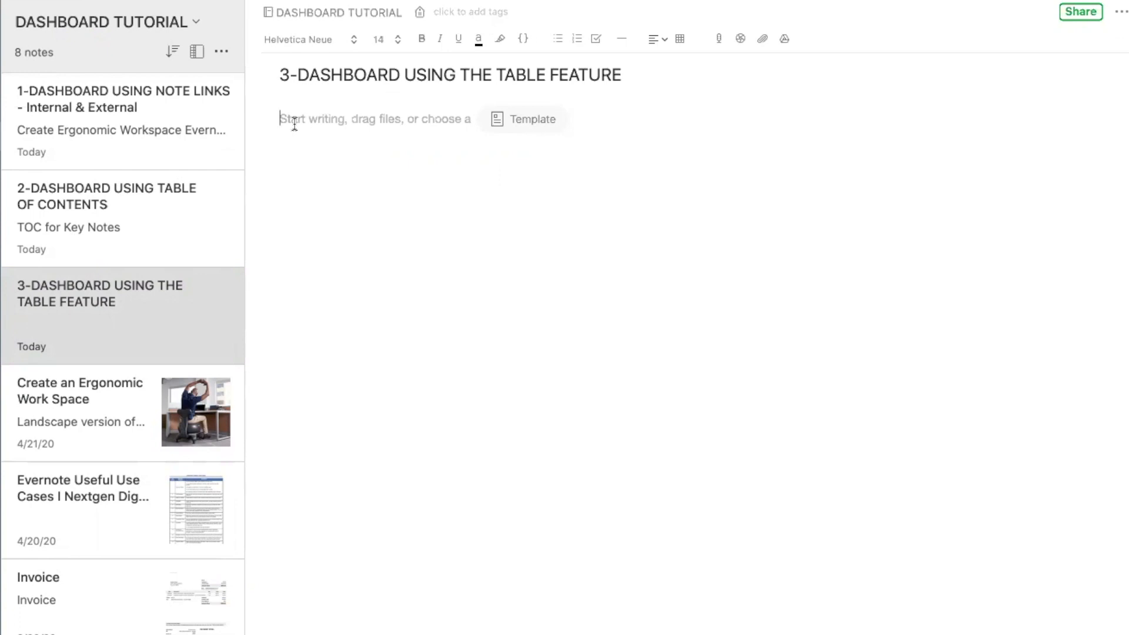
{"action": "left_click", "coordinate": [310, 119]}
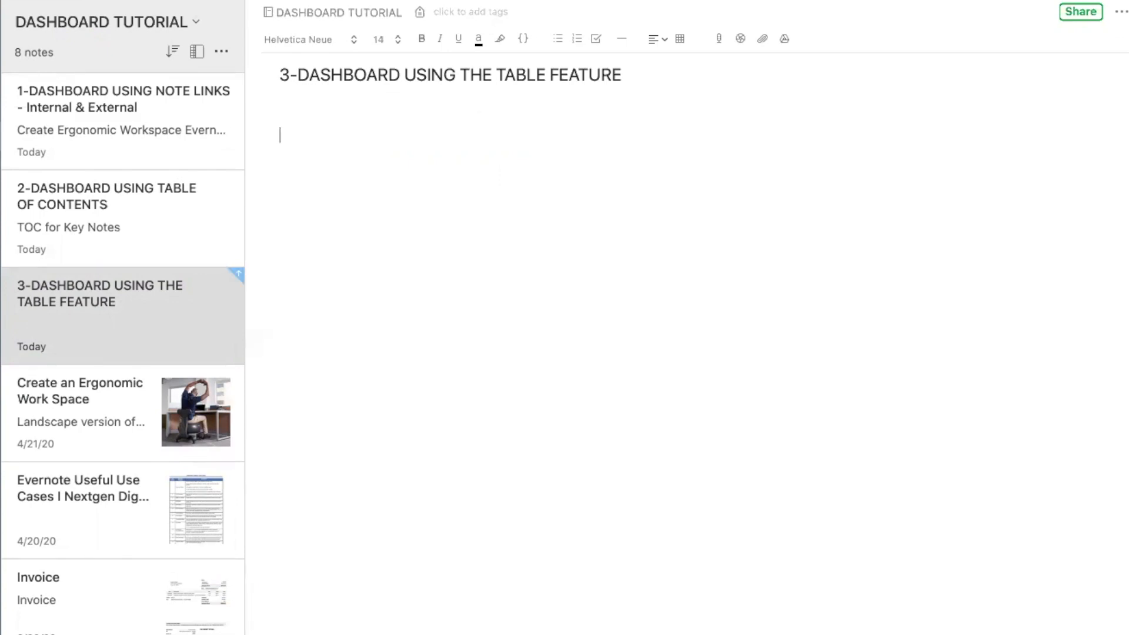
{"action": "left_click", "coordinate": [679, 39]}
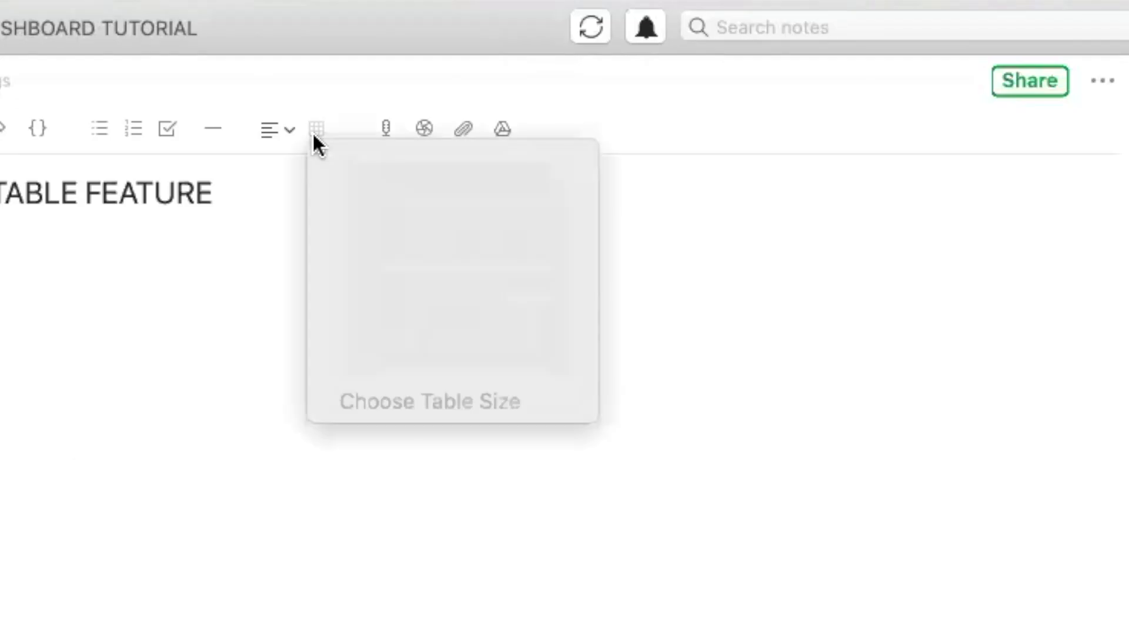
{"action": "mouse_move", "coordinate": [790, 190]}
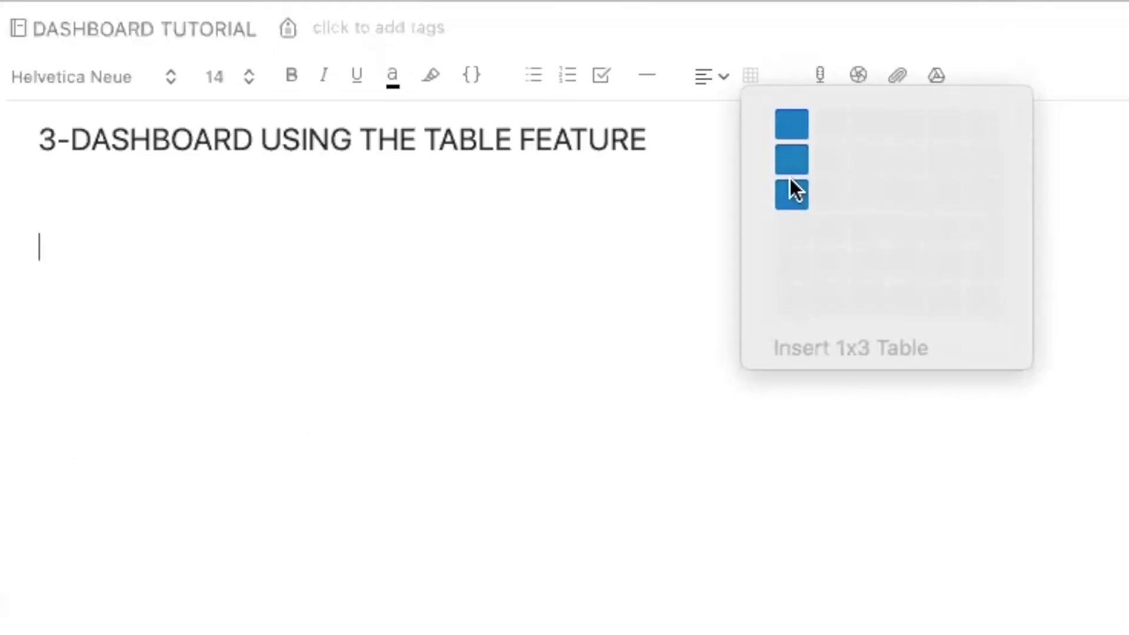
{"action": "left_click", "coordinate": [790, 194]}
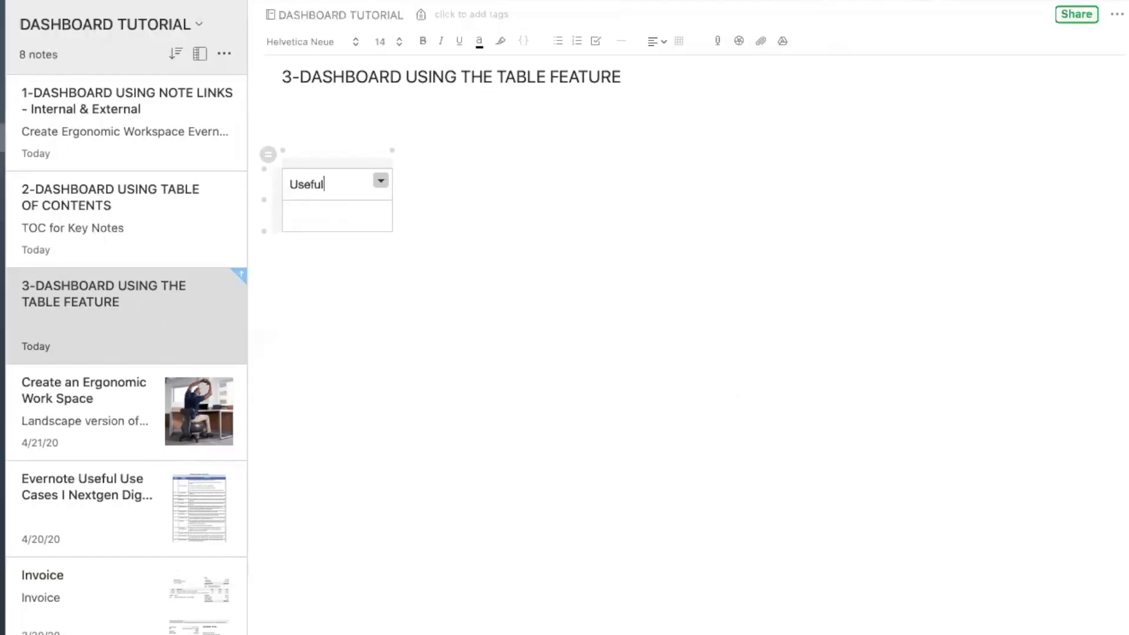
Fill the table with a Useful Links heading, bulleted CNN and Fox News, and My Imp Notes
{"action": "type", "text": "Links"}
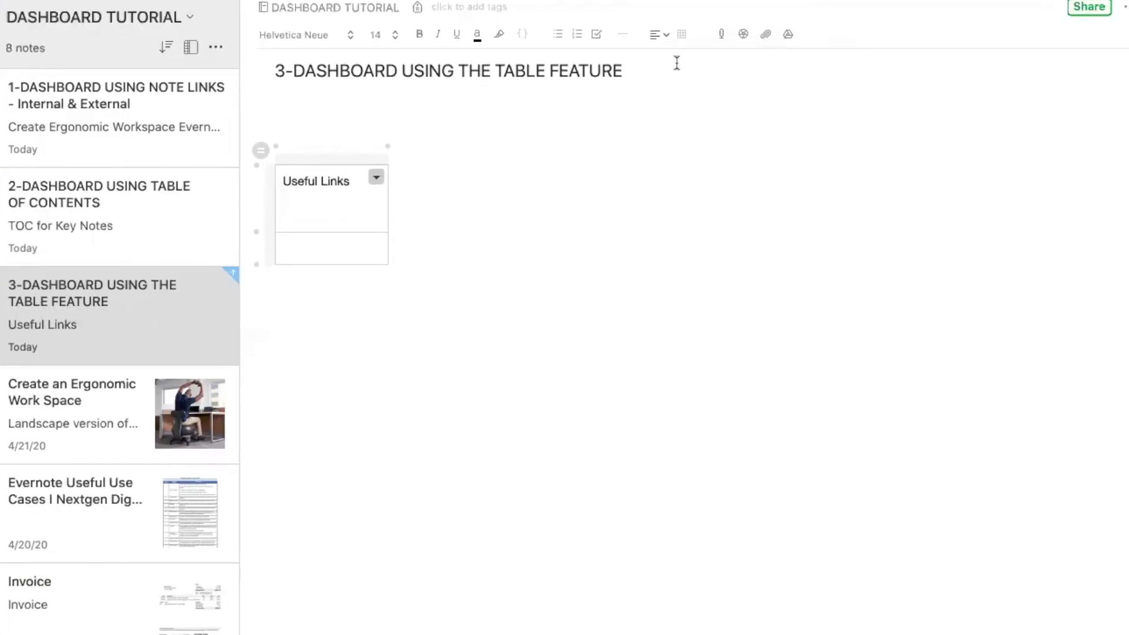
{"action": "mouse_move", "coordinate": [557, 34]}
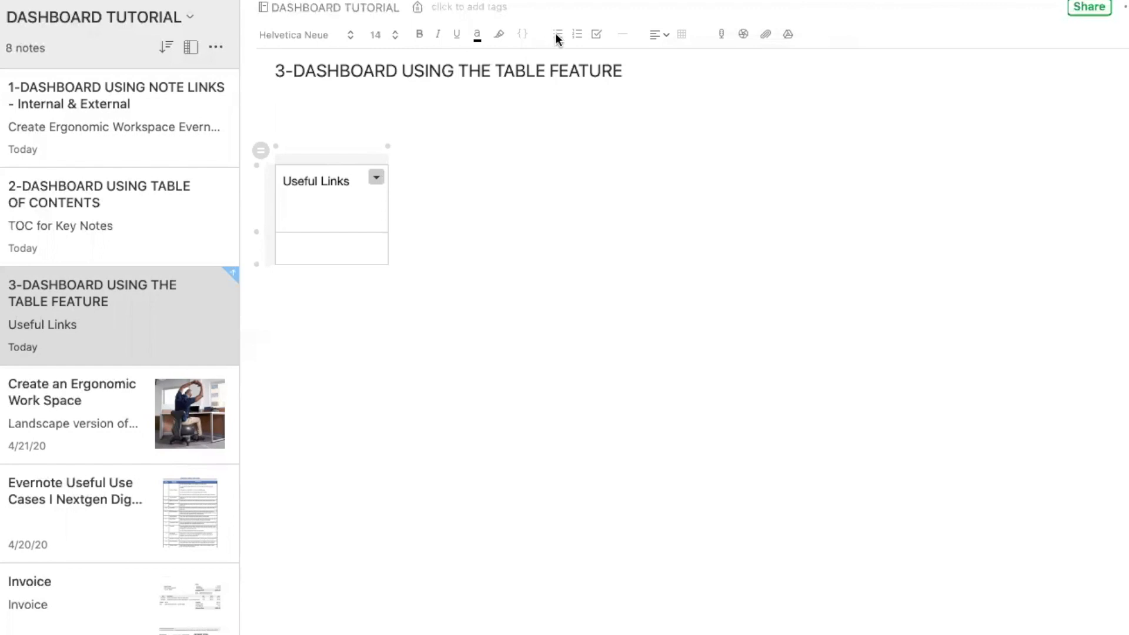
{"action": "left_click", "coordinate": [558, 34]}
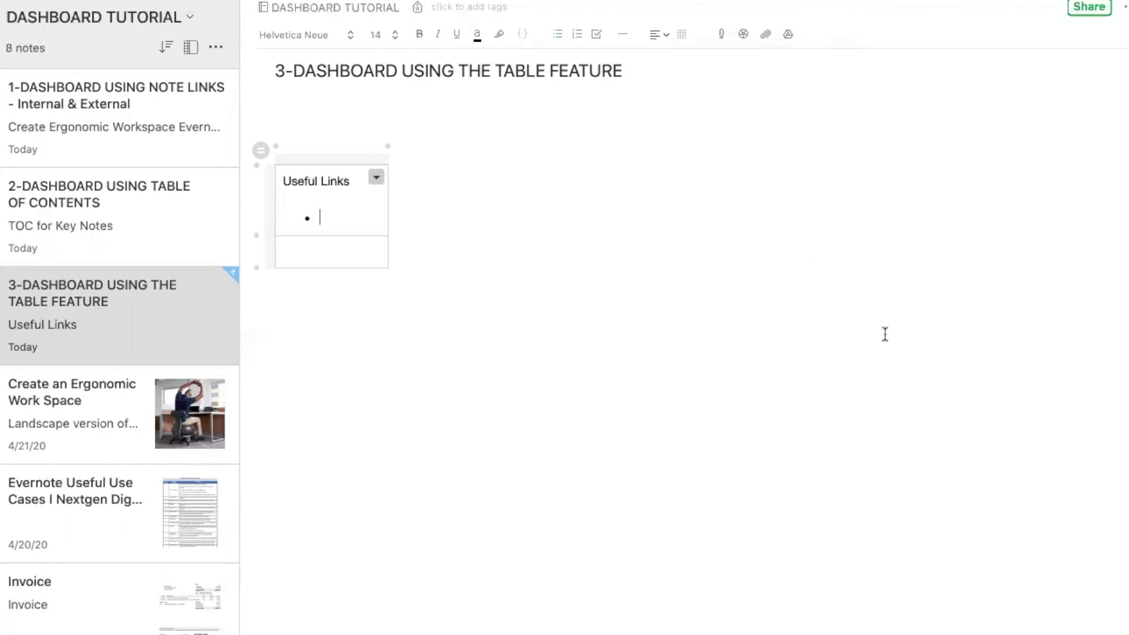
{"action": "type", "text": "CNN"}
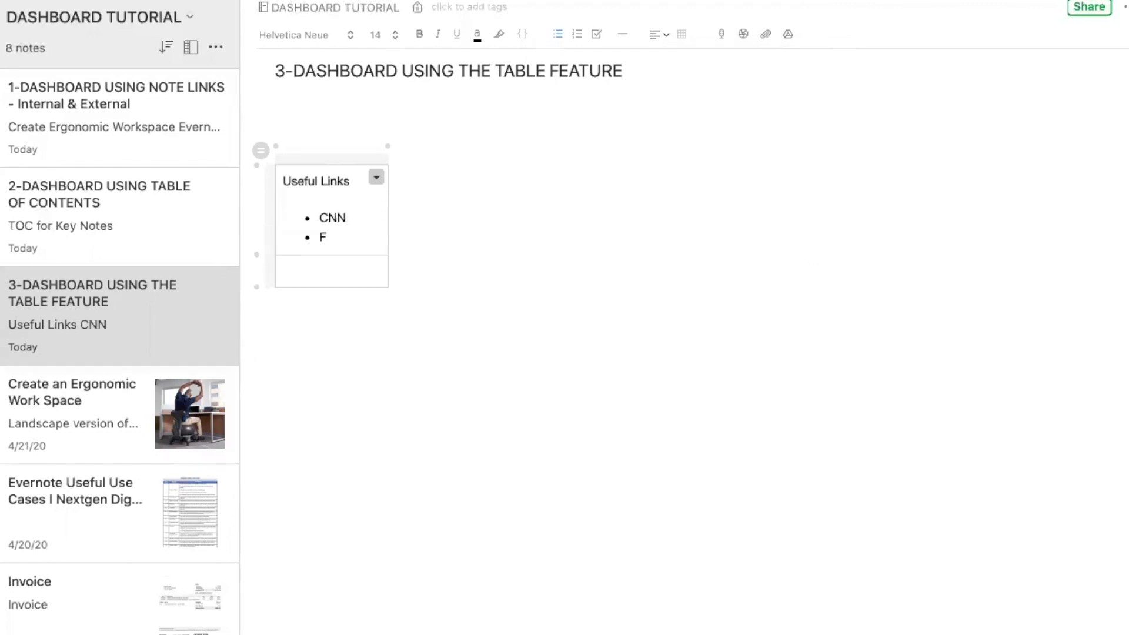
{"action": "type", "text": "Fox News"}
{"action": "left_click", "coordinate": [331, 271]}
{"action": "type", "text": "My"}
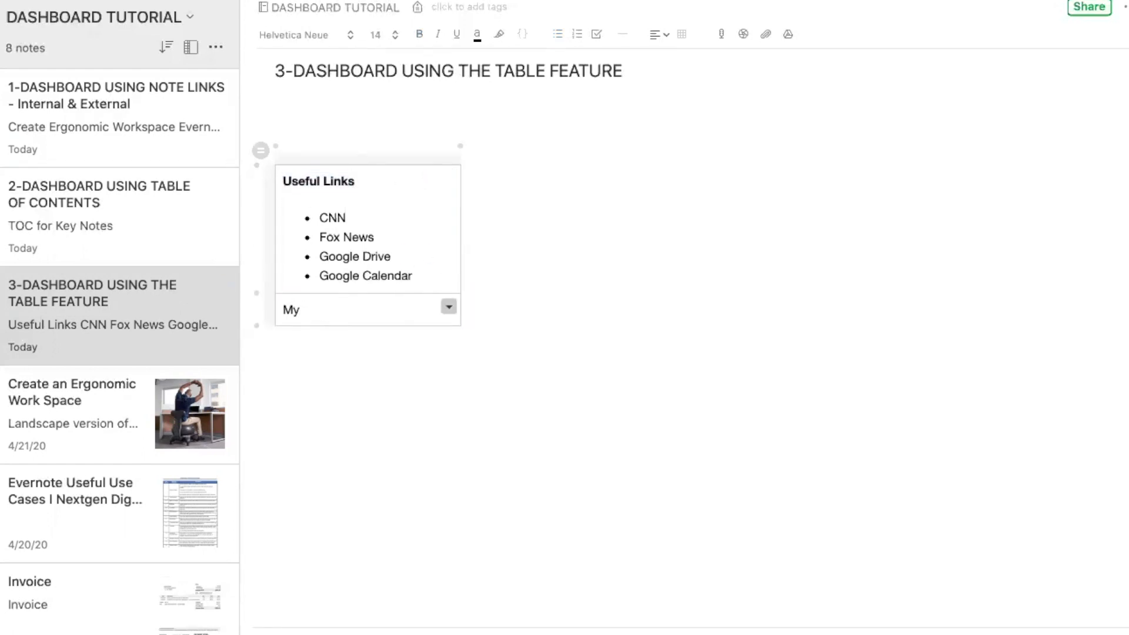
{"action": "type", "text": "Imp Notes"}
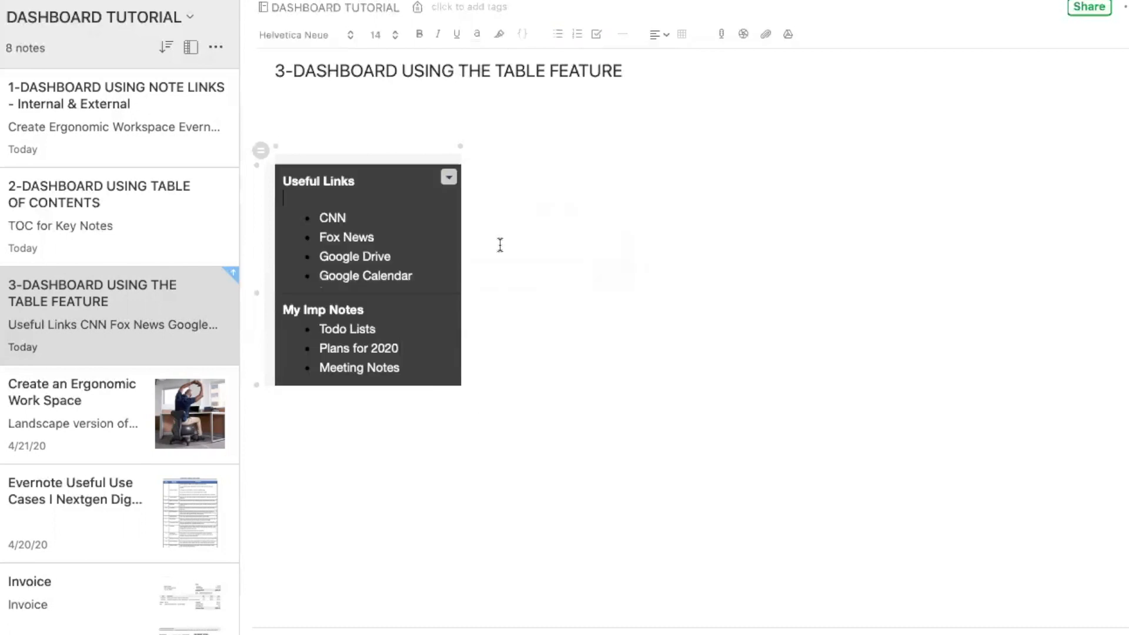
{"action": "mouse_move", "coordinate": [532, 250]}
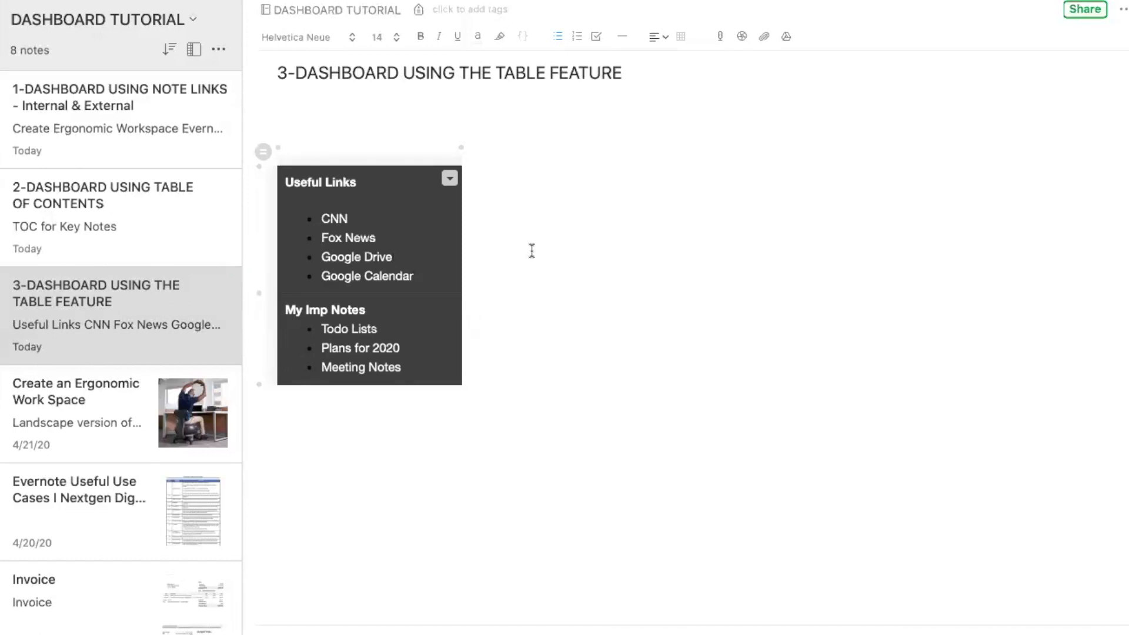
{"action": "mouse_move", "coordinate": [424, 276]}
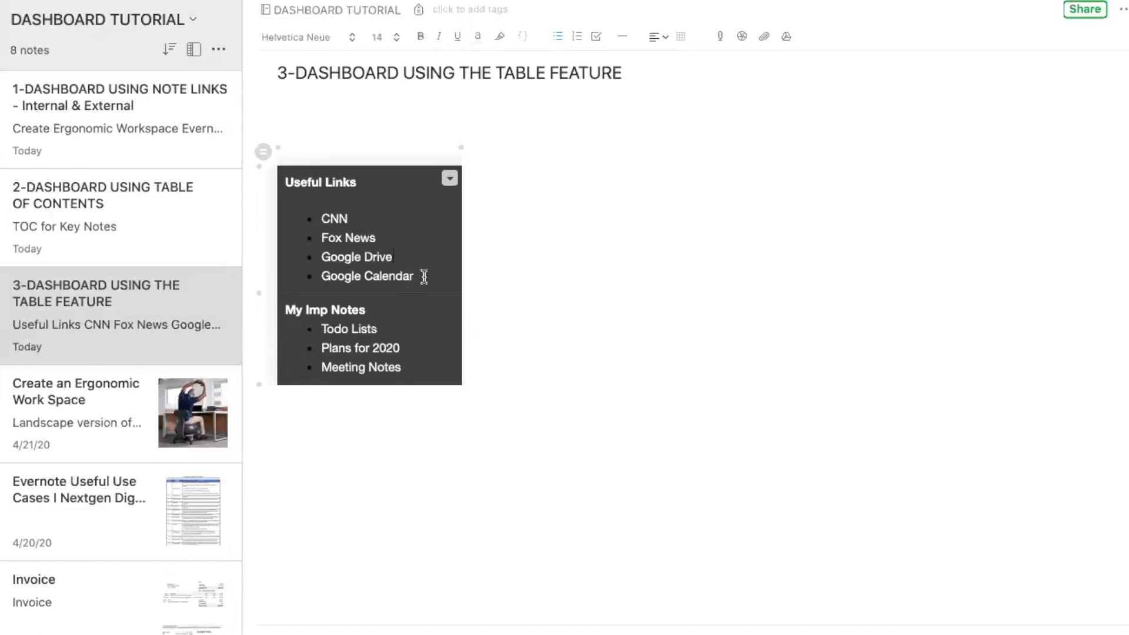
{"action": "type", "text": "Pixabay"}
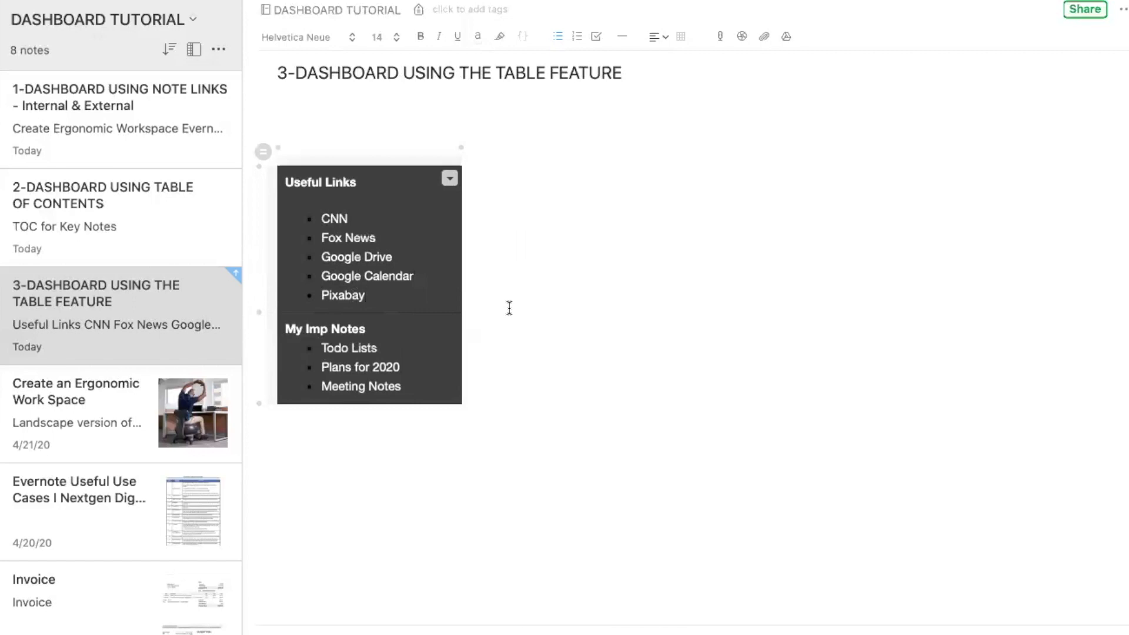
{"action": "left_click", "coordinate": [343, 295]}
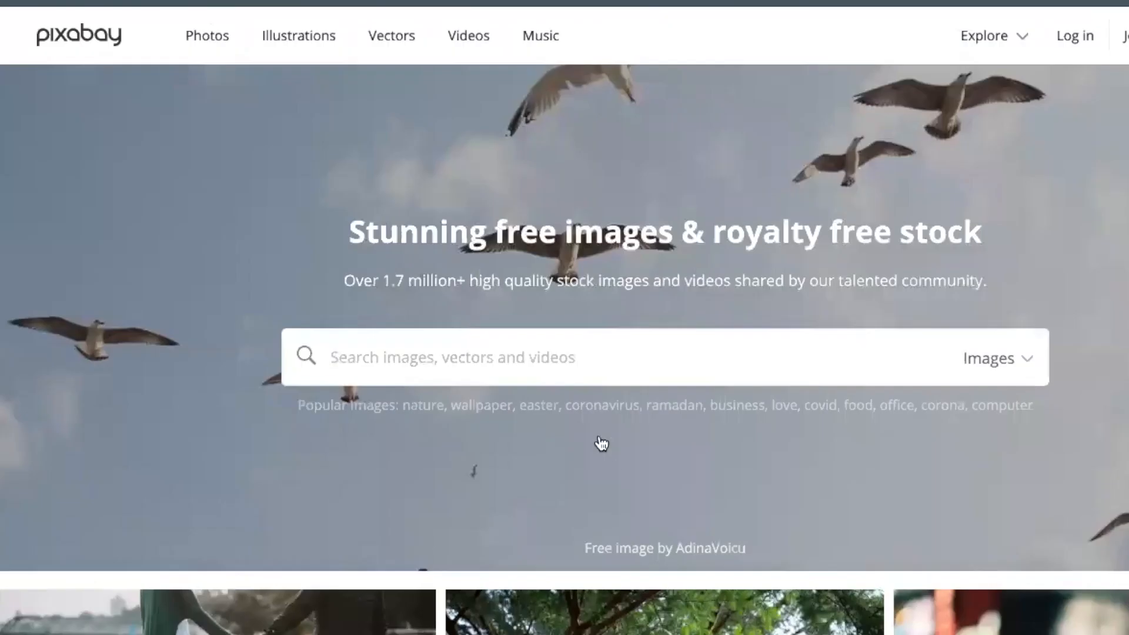
{"action": "mouse_move", "coordinate": [612, 466]}
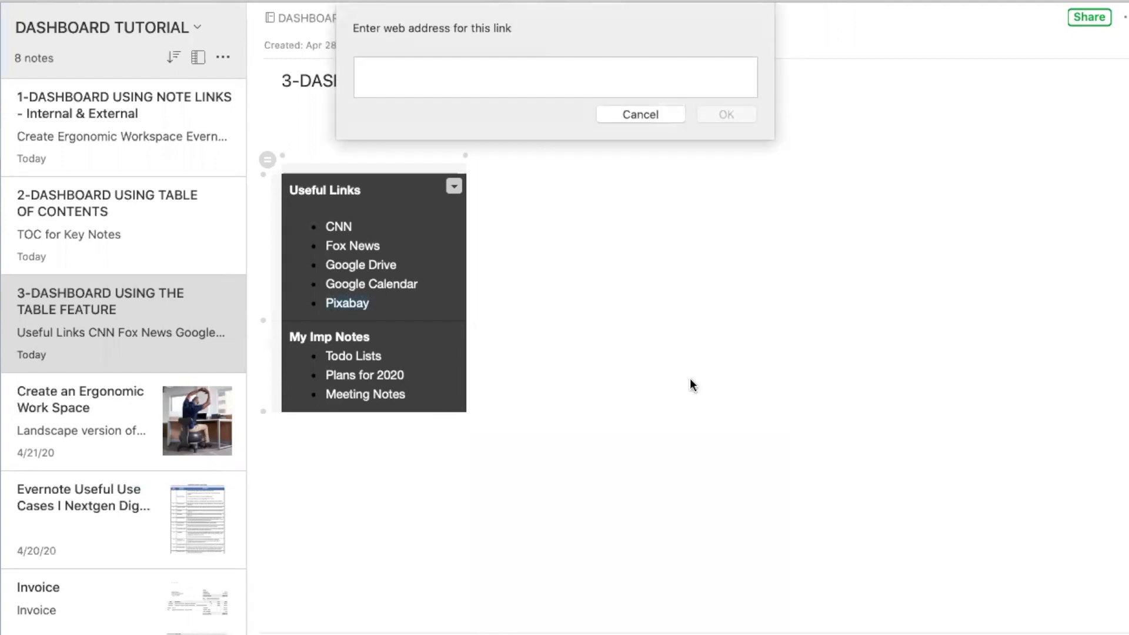
{"action": "left_click", "coordinate": [554, 77]}
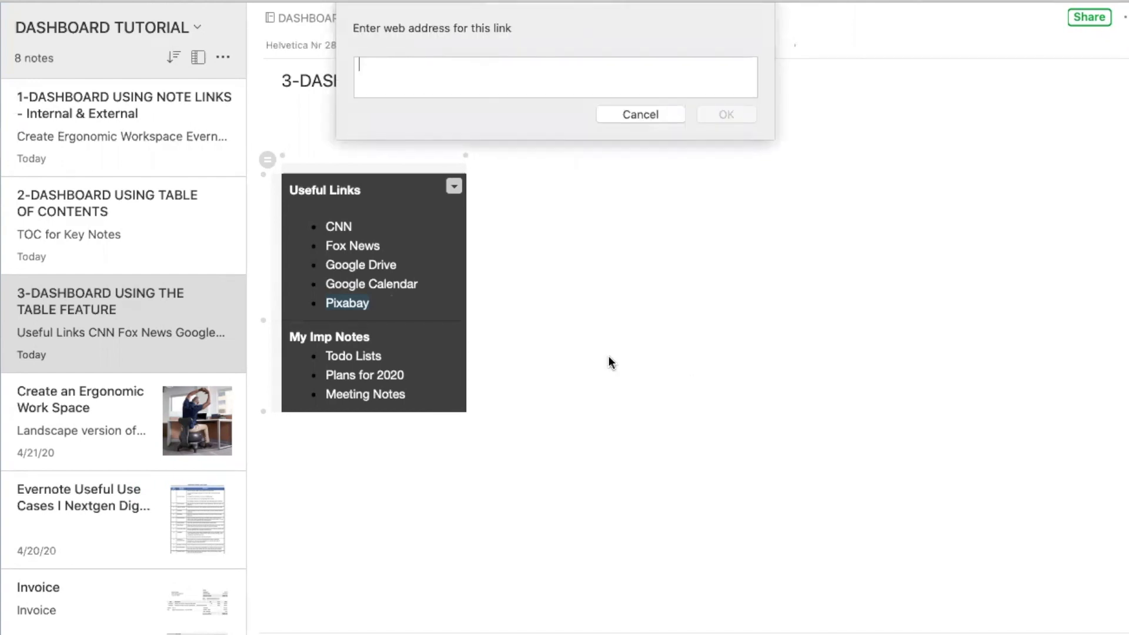
{"action": "type", "text": "https://pixabay.com/"}
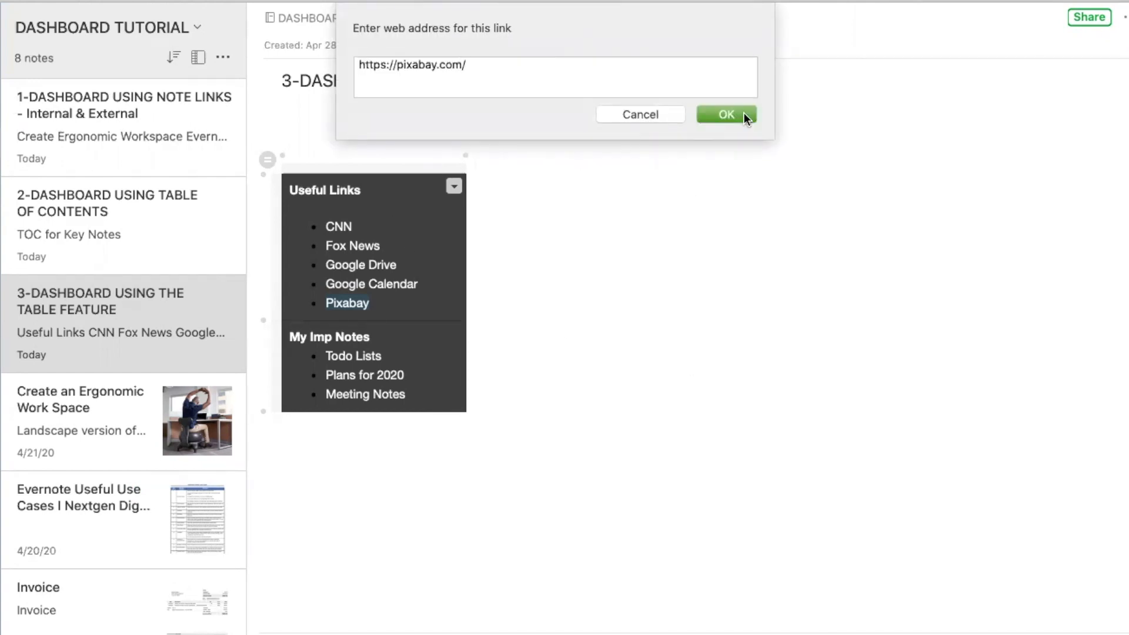
{"action": "left_click", "coordinate": [726, 115]}
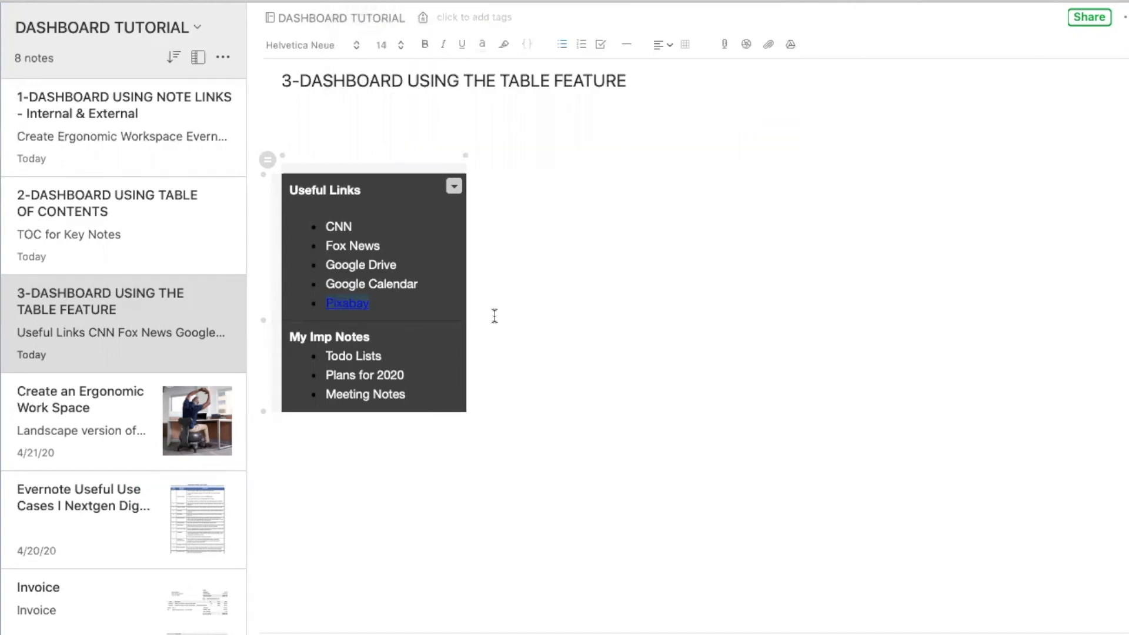
{"action": "left_click", "coordinate": [453, 187]}
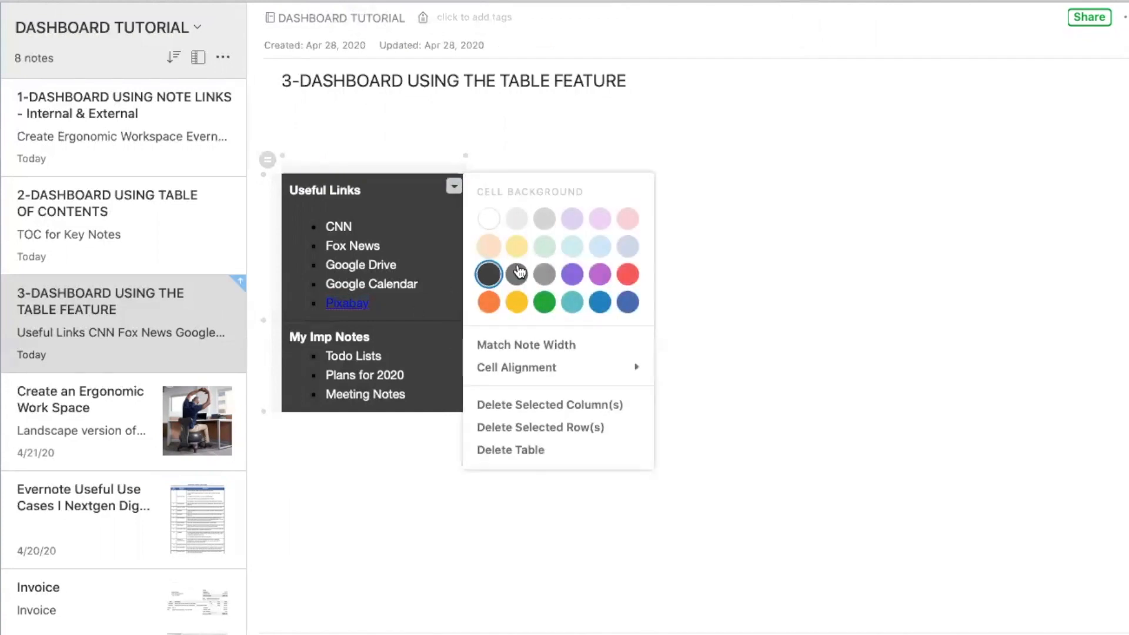
{"action": "left_click", "coordinate": [356, 311]}
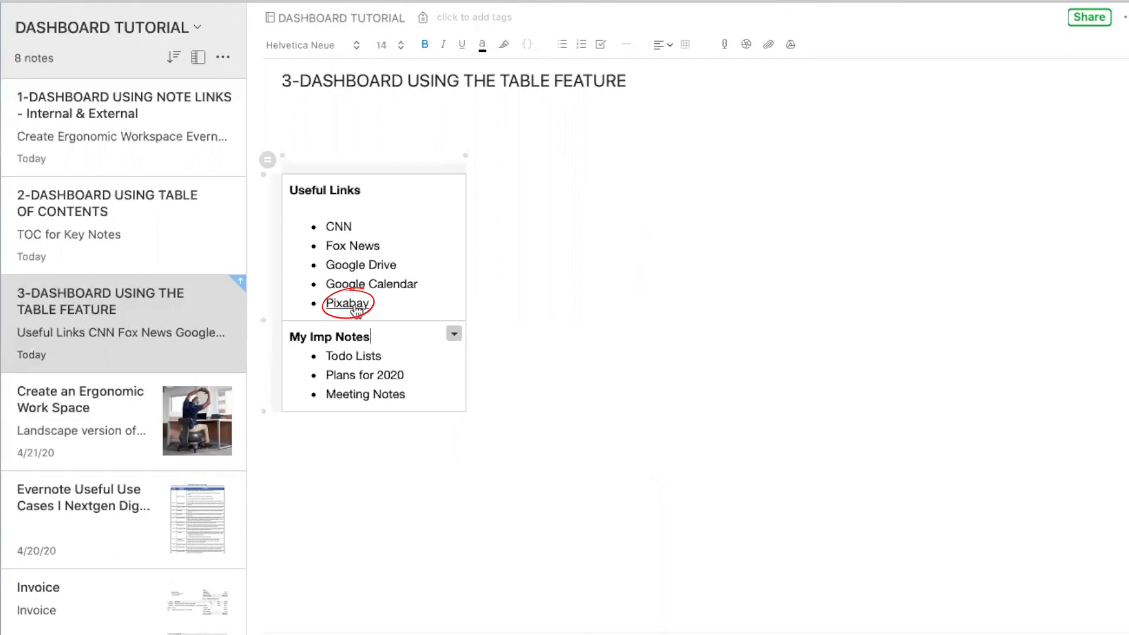
{"action": "left_click", "coordinate": [347, 302]}
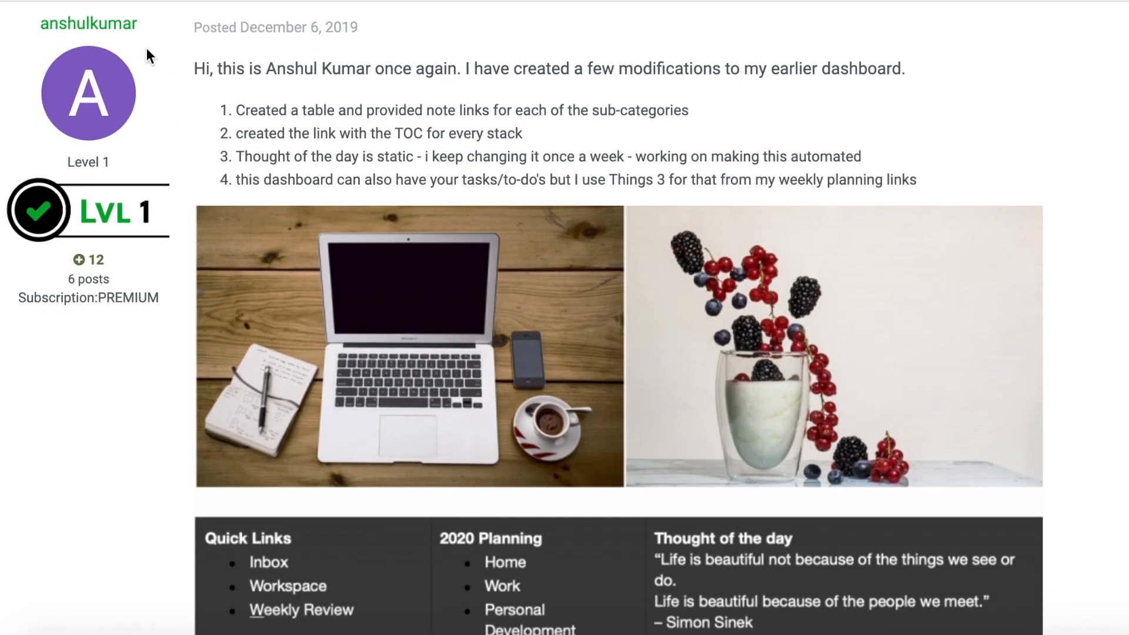
Scroll past the dashboard table, calendar and images to Terminal's reply about columns
{"action": "scroll", "scroll_direction": "down", "scroll_amount": 3}
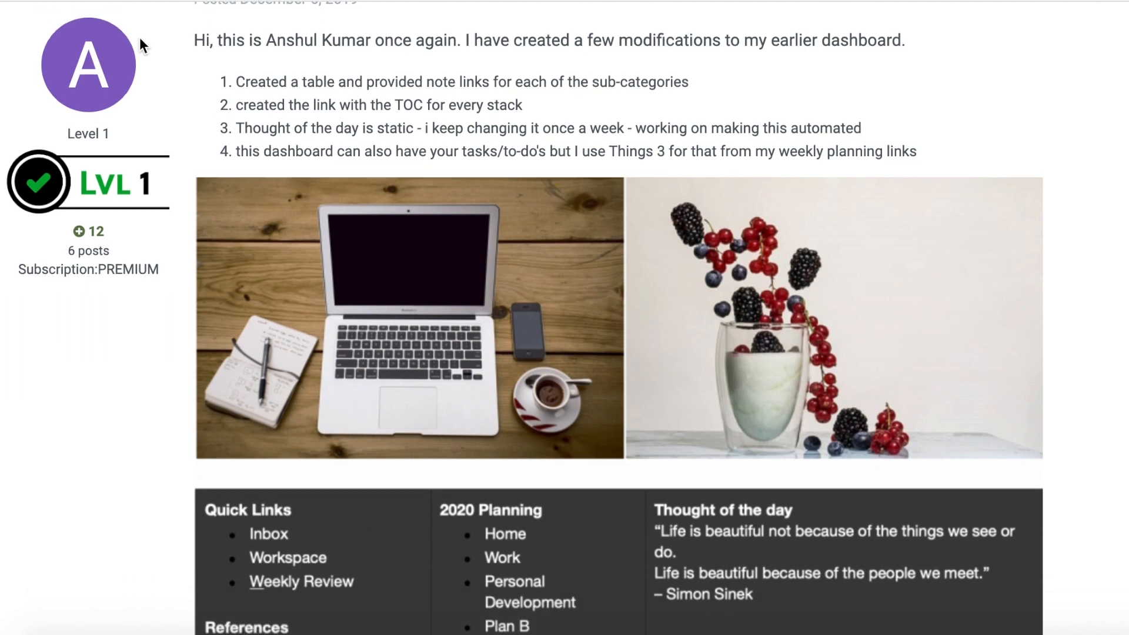
{"action": "scroll", "scroll_direction": "down", "scroll_amount": 3}
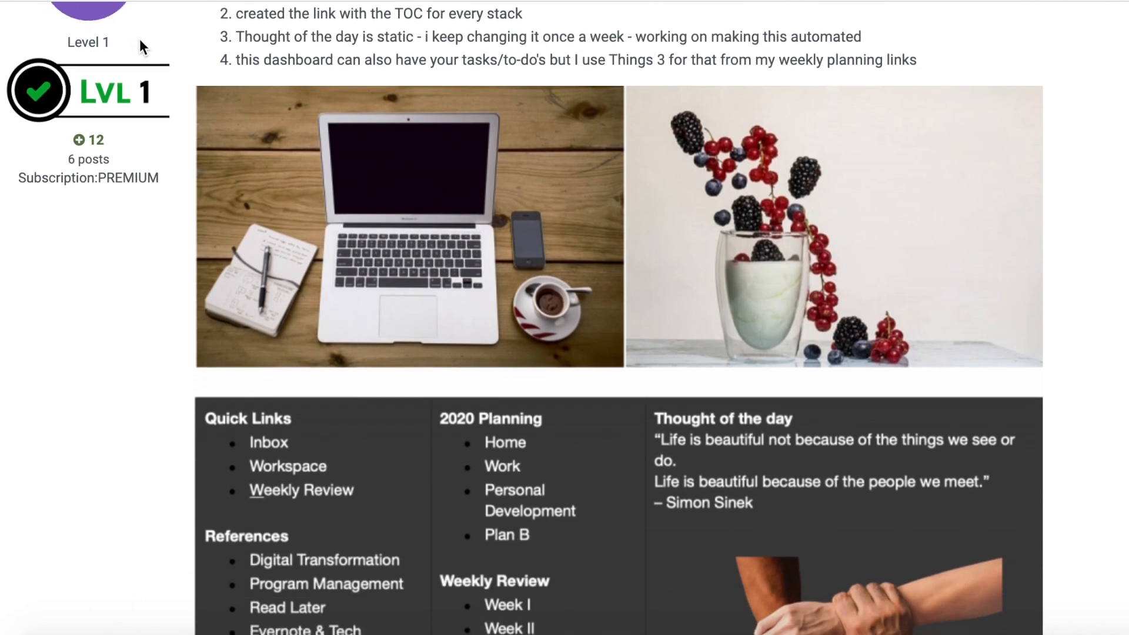
{"action": "scroll", "scroll_direction": "down", "scroll_amount": 3}
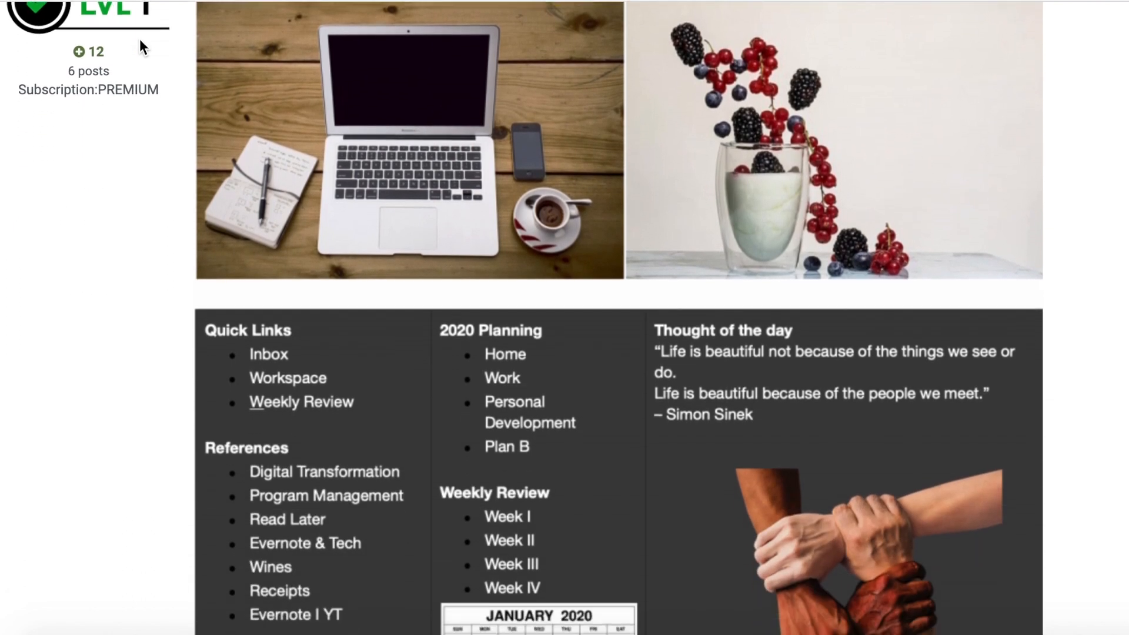
{"action": "scroll", "scroll_direction": "down", "scroll_amount": 3}
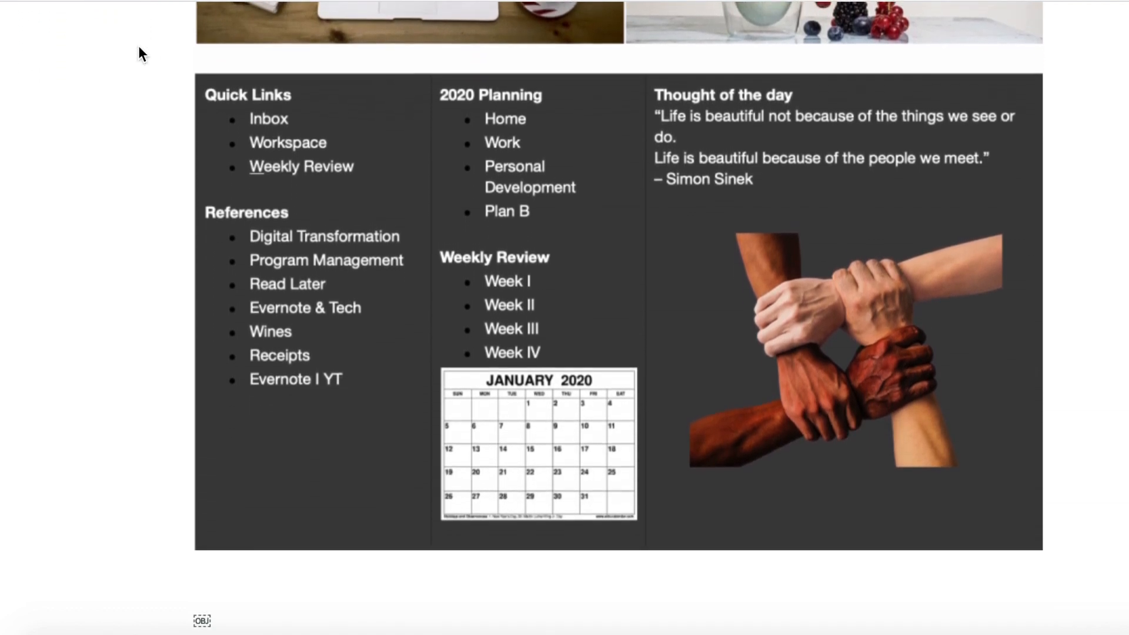
{"action": "scroll", "scroll_direction": "down", "scroll_amount": 3}
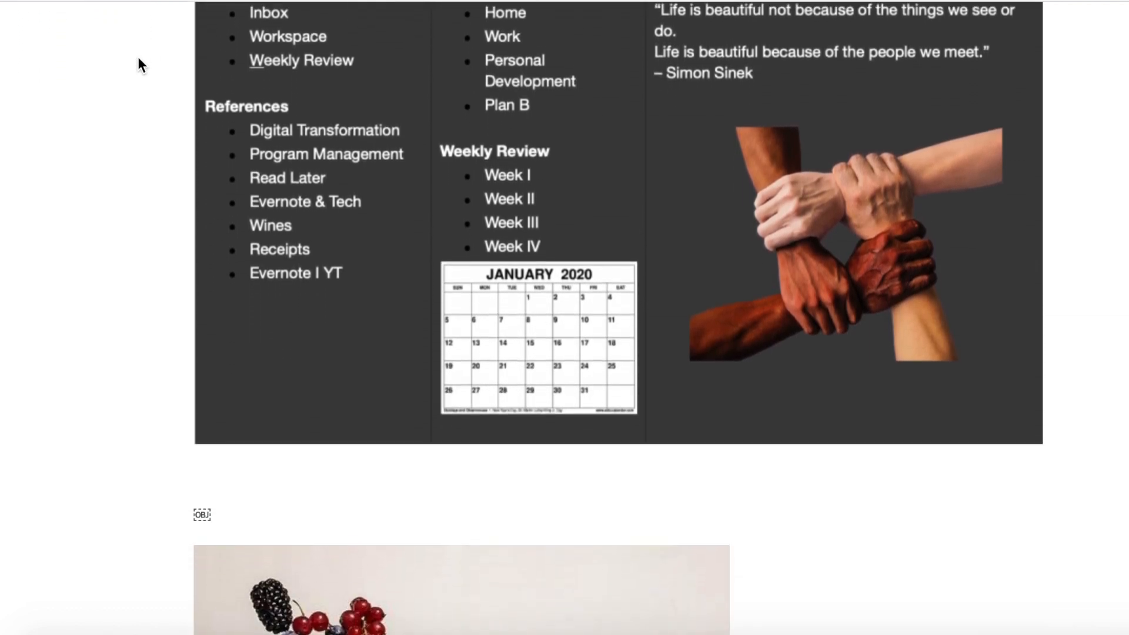
{"action": "scroll", "scroll_direction": "down", "scroll_amount": 3}
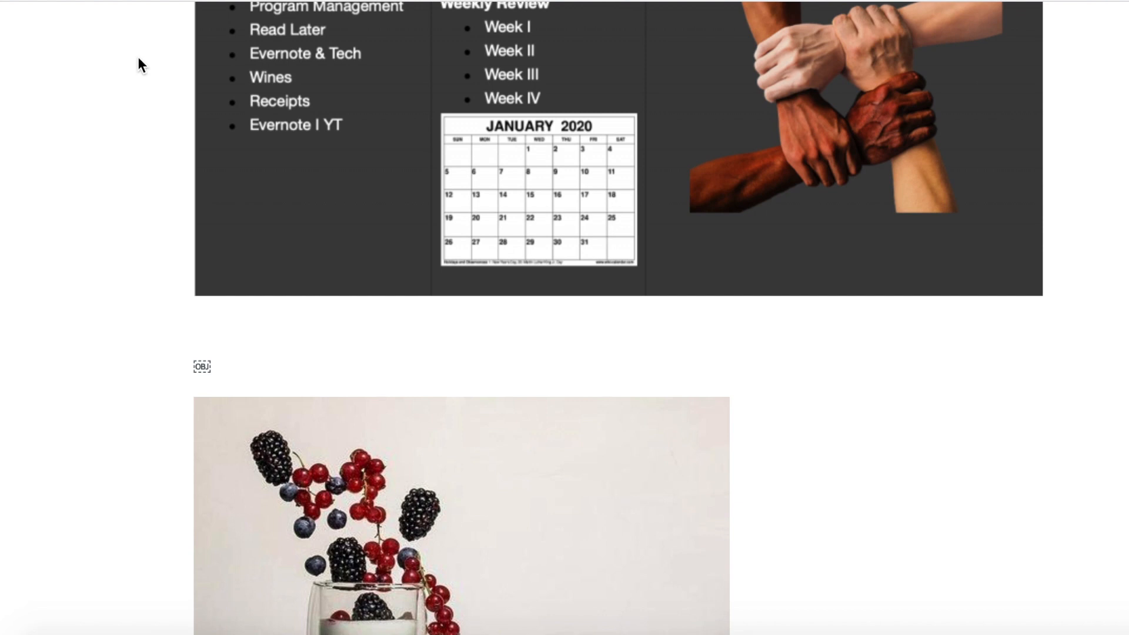
{"action": "scroll", "scroll_direction": "down", "scroll_amount": 3}
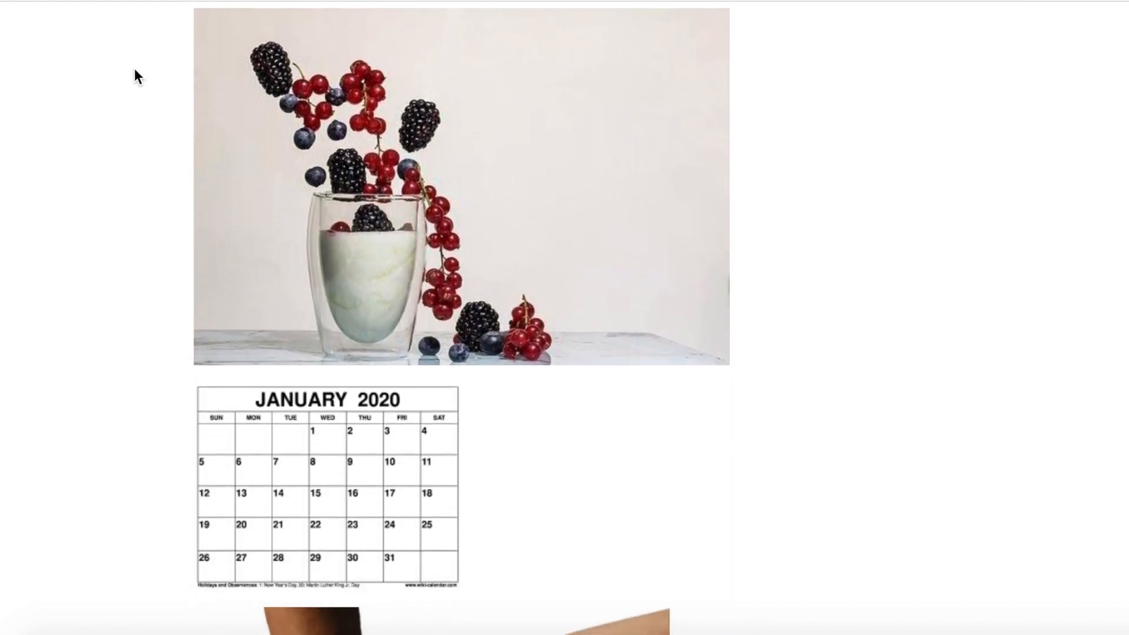
{"action": "scroll", "scroll_direction": "down", "scroll_amount": 3}
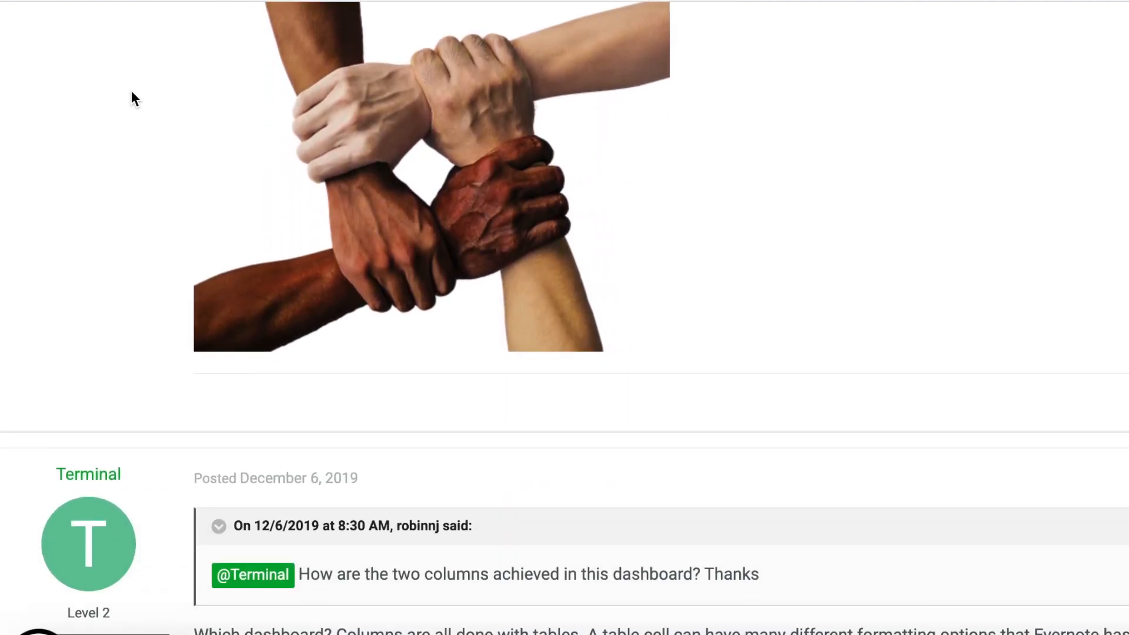